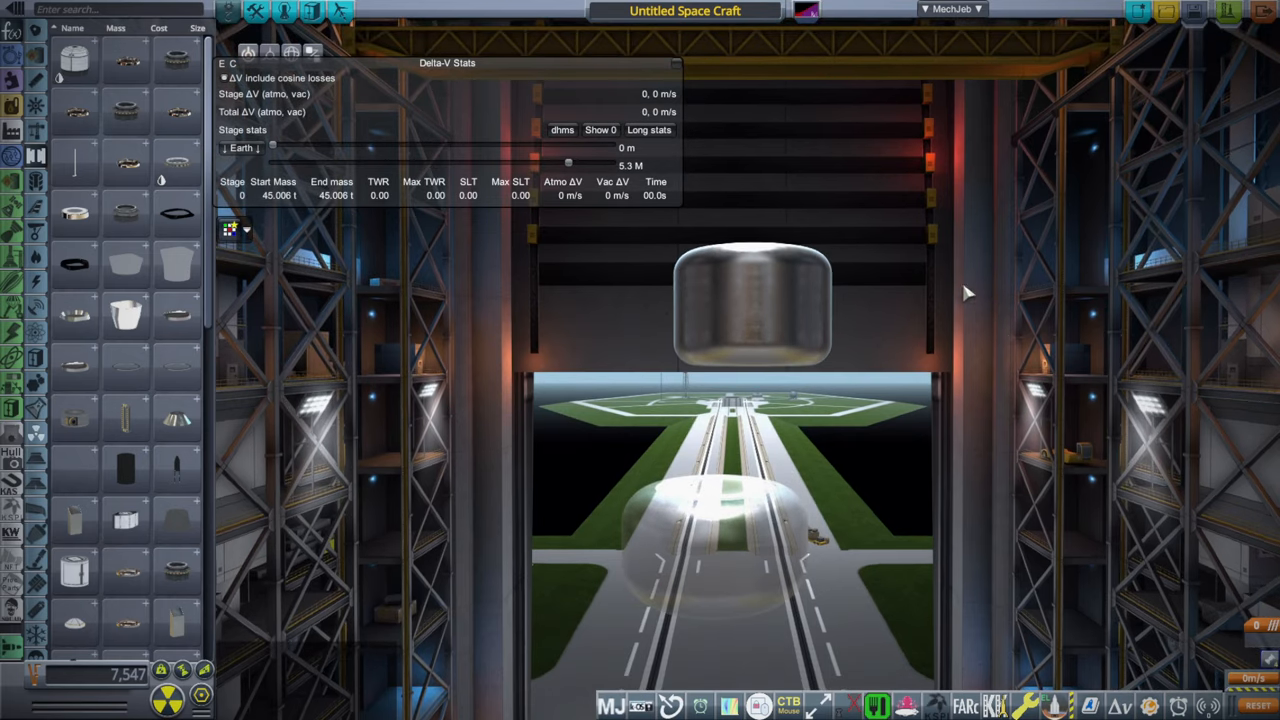
mouse_move(810, 304)
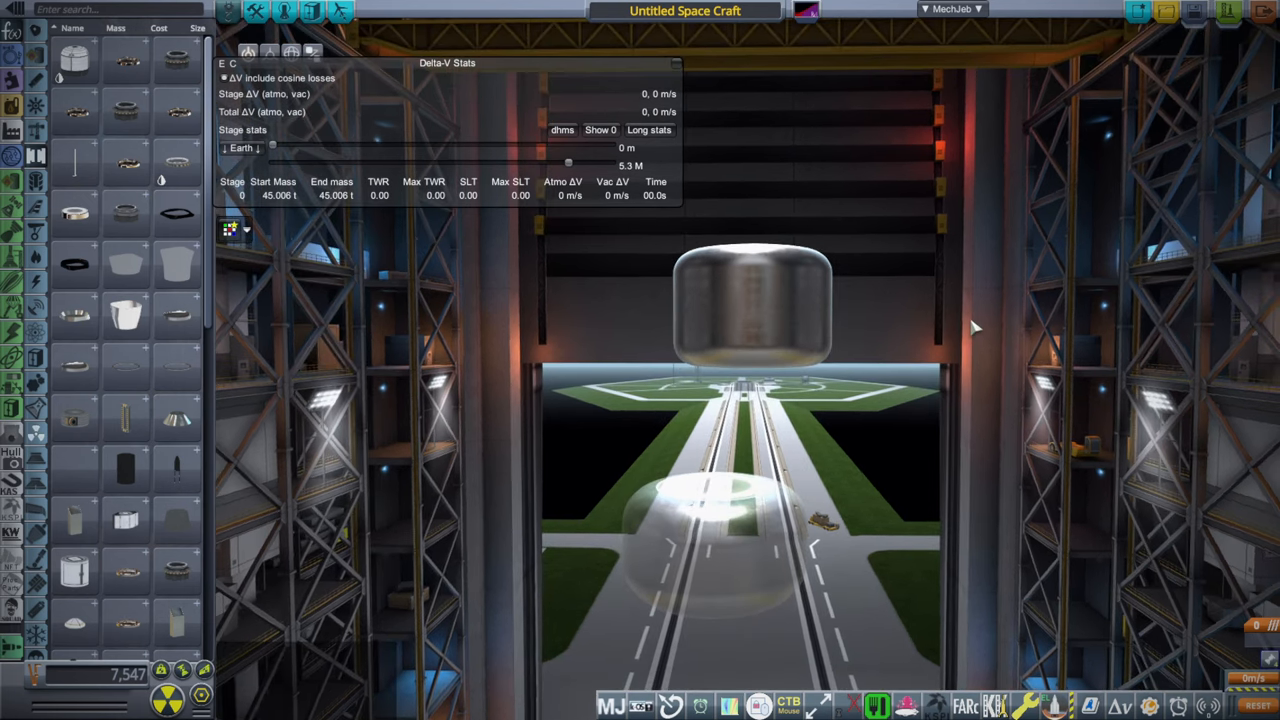
mouse_move(1012, 368)
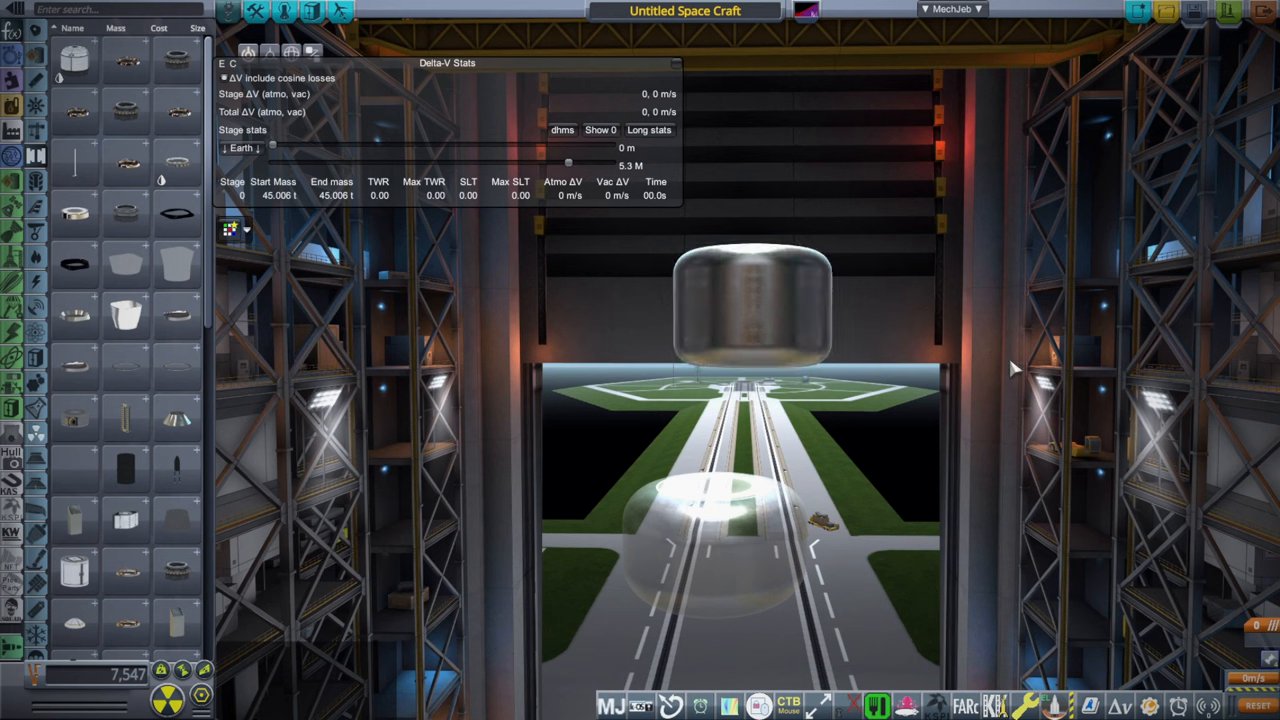
mouse_move(996, 368)
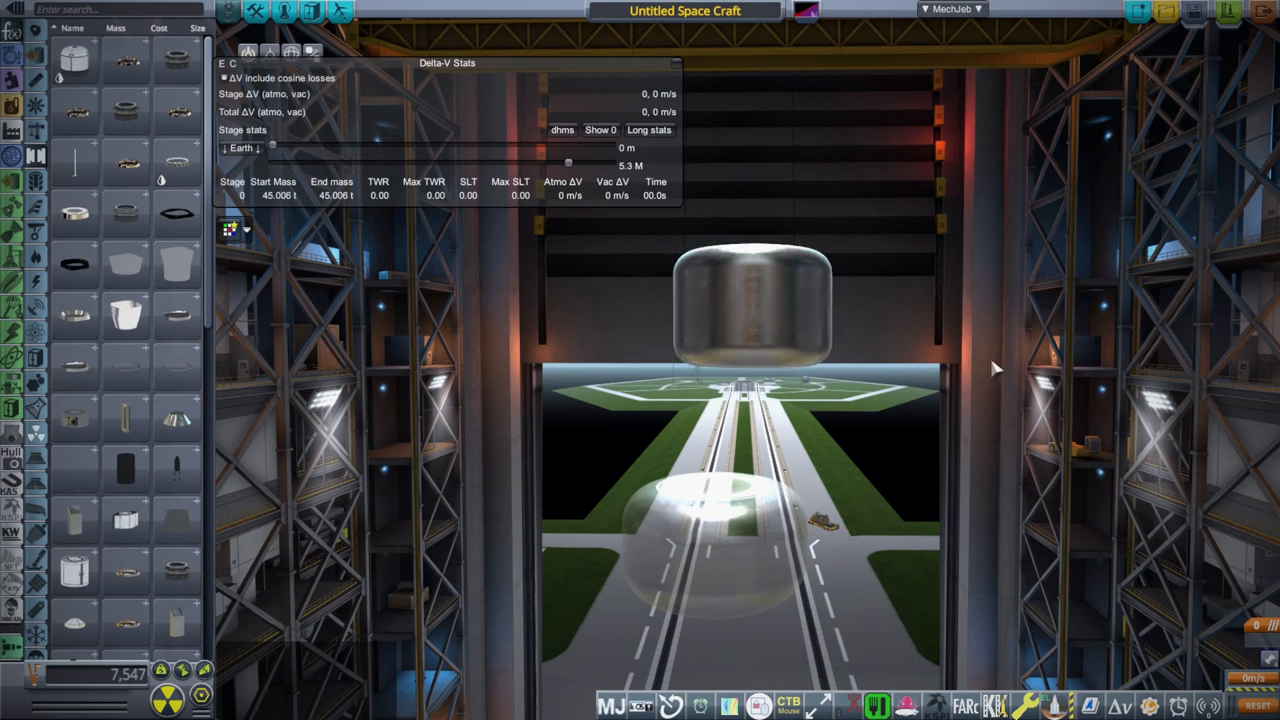
mouse_move(978, 392)
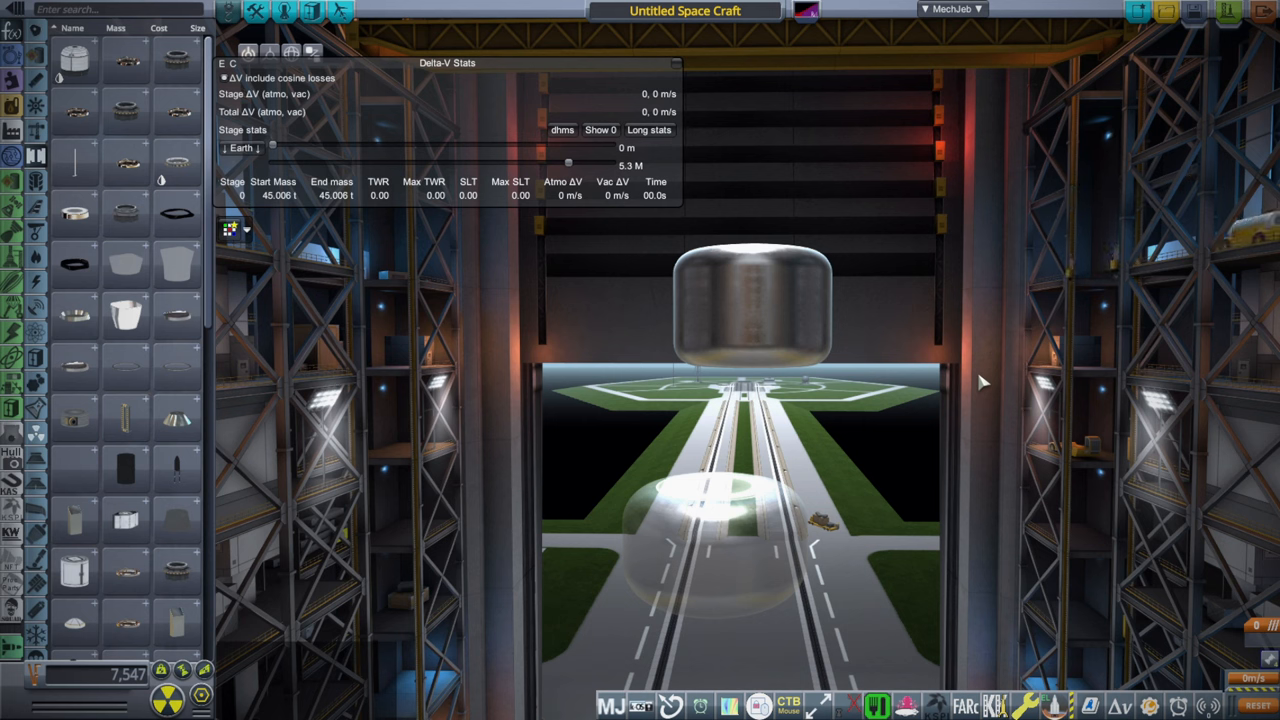
mouse_move(988, 386)
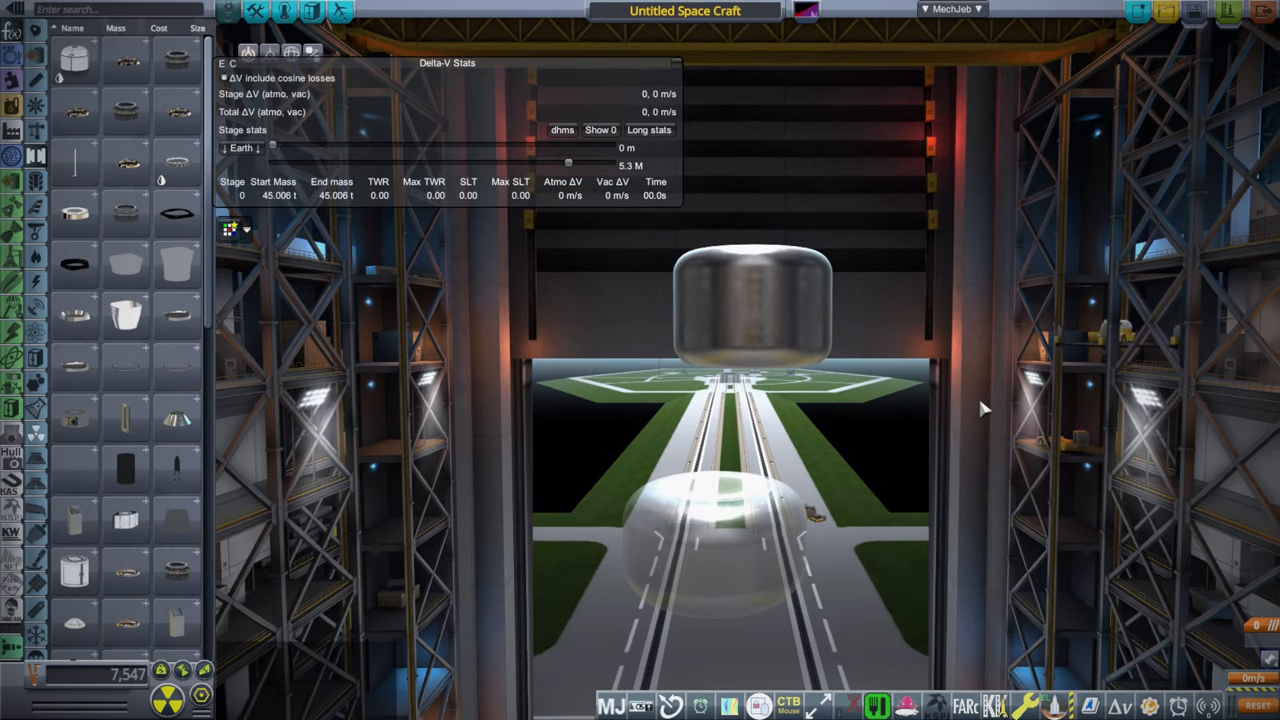
mouse_move(978, 418)
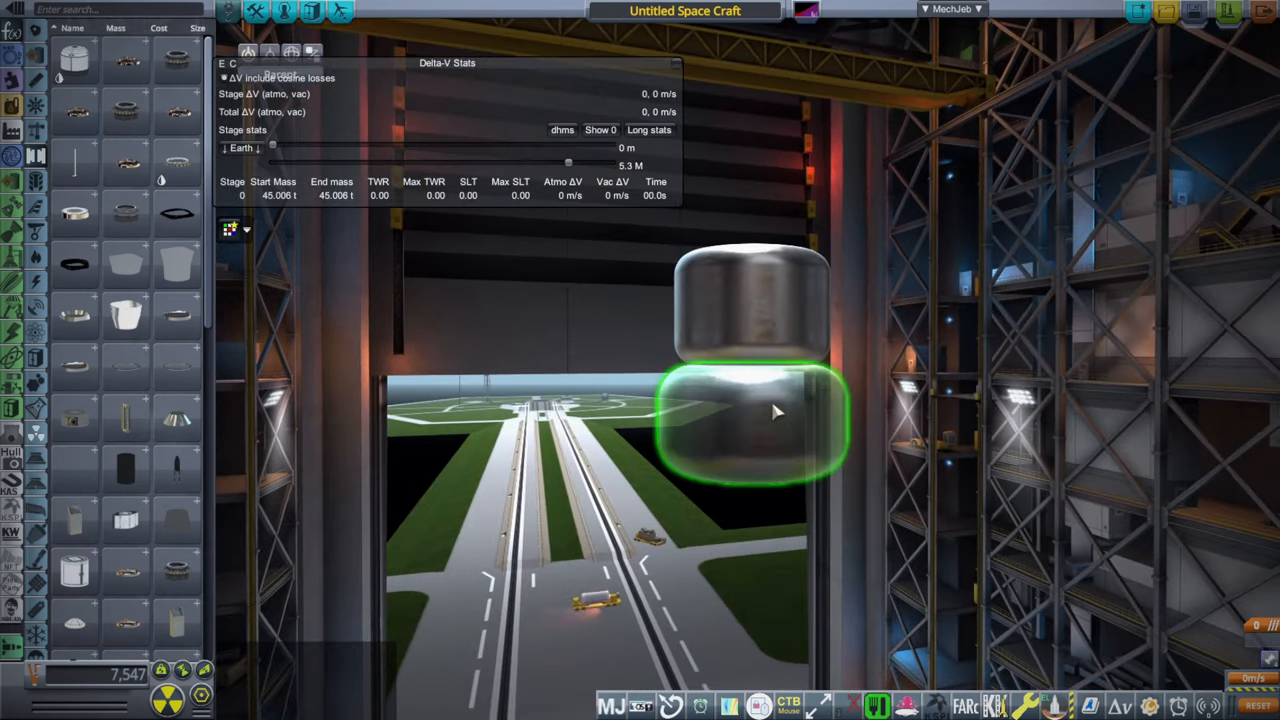
Step: Stack a second procedural tank beneath the first and browse the Engines category to compare engines
click(756, 420)
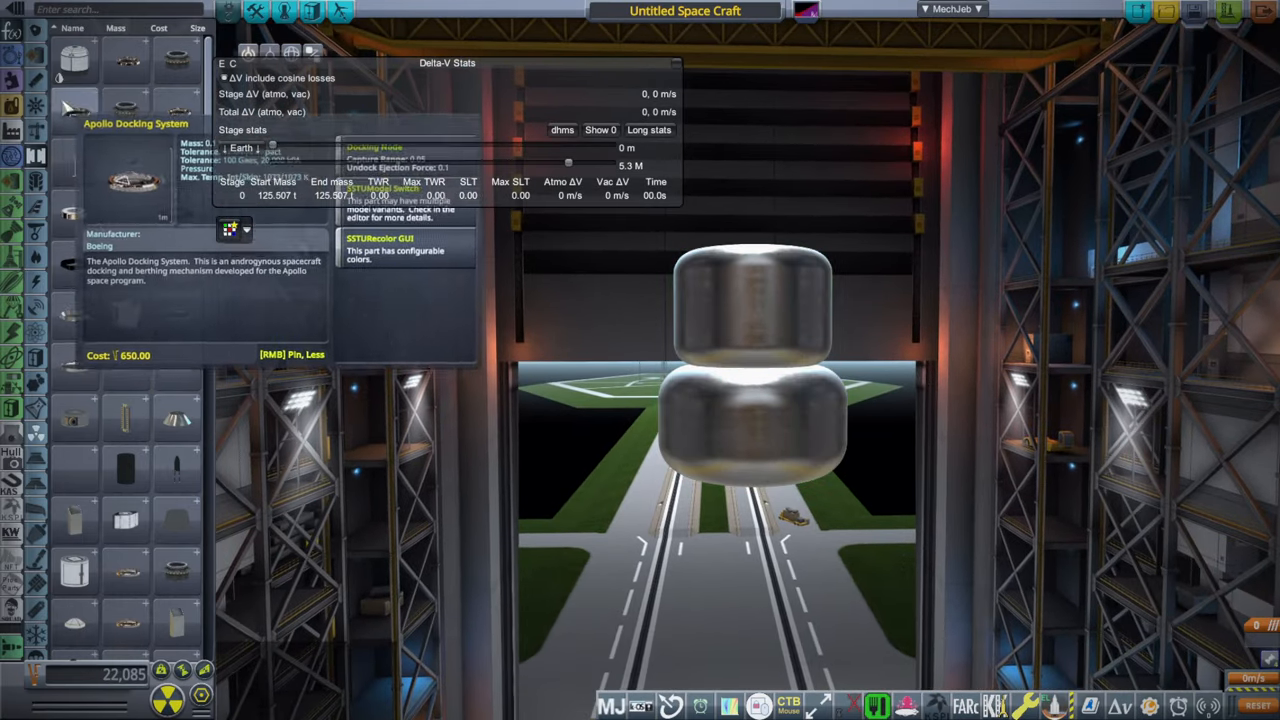
click(756, 430)
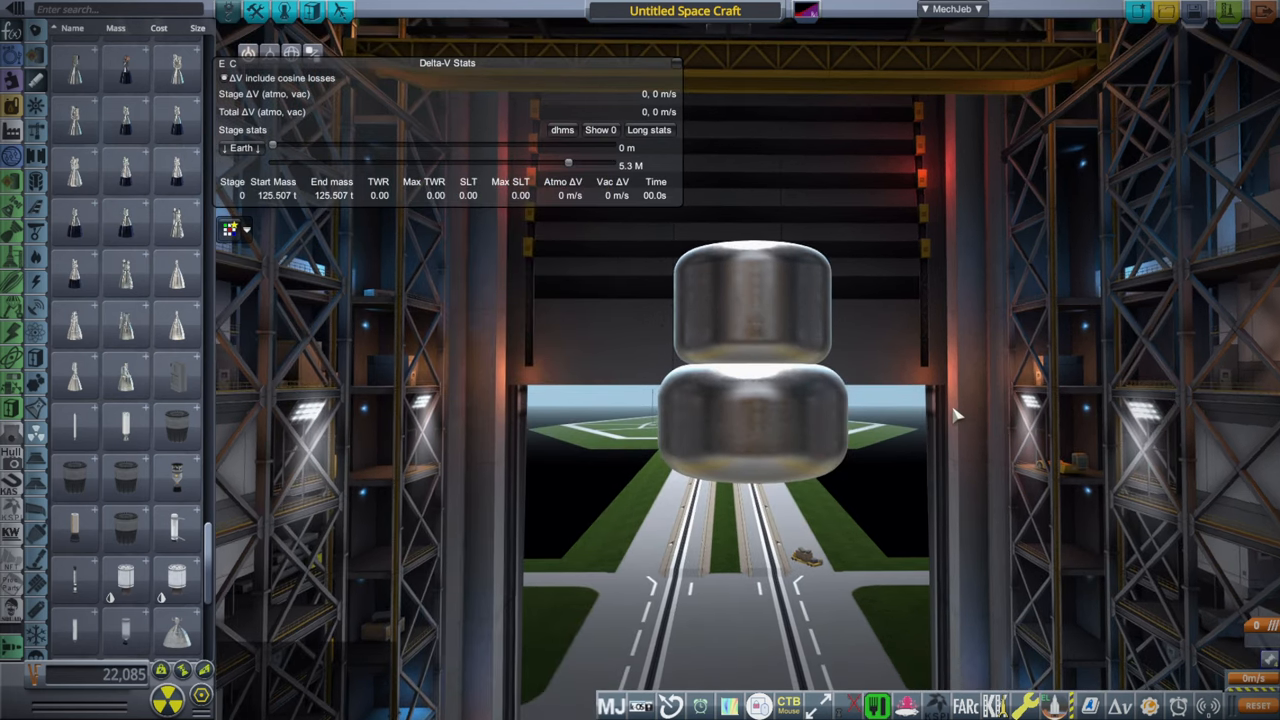
click(750, 420)
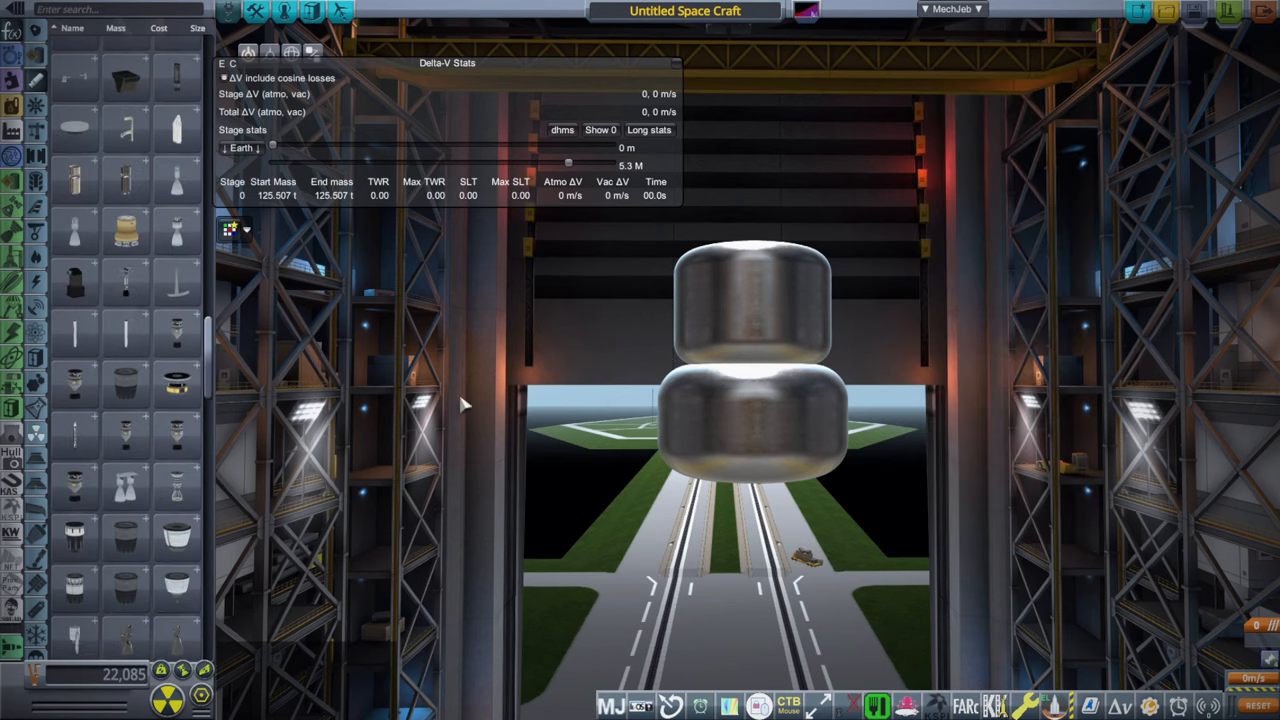
mouse_move(124, 440)
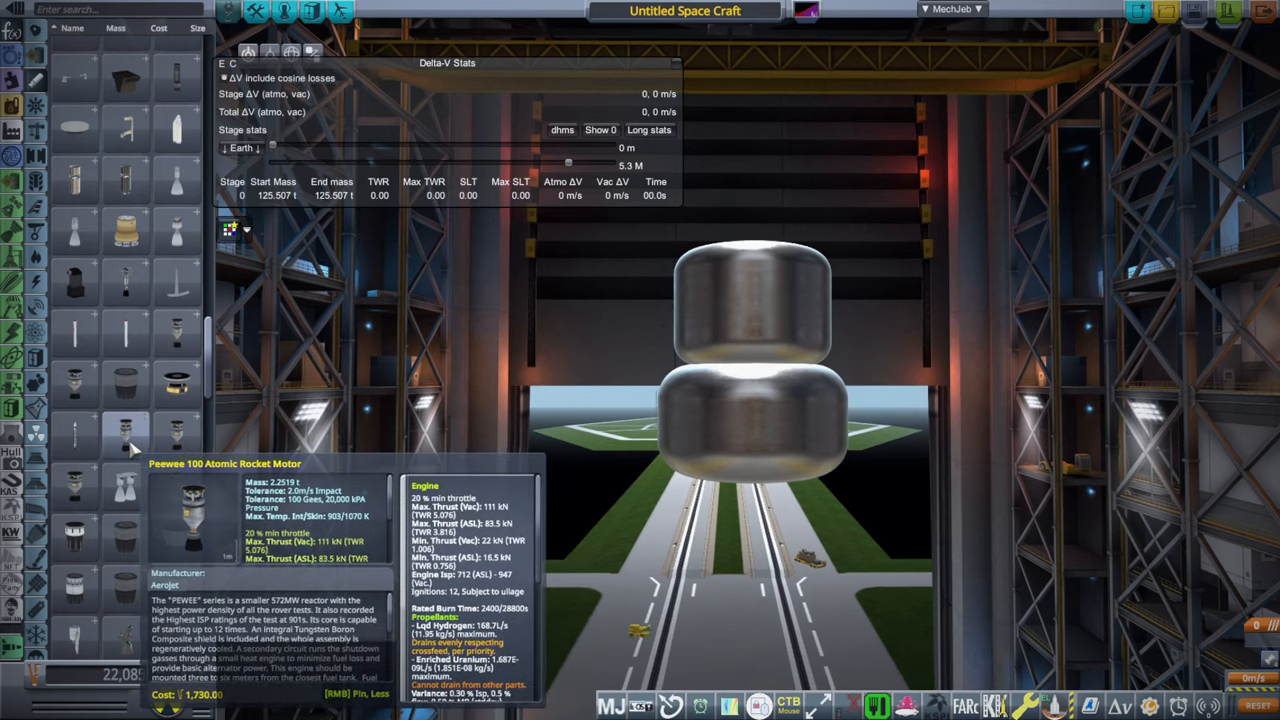
mouse_move(76, 390)
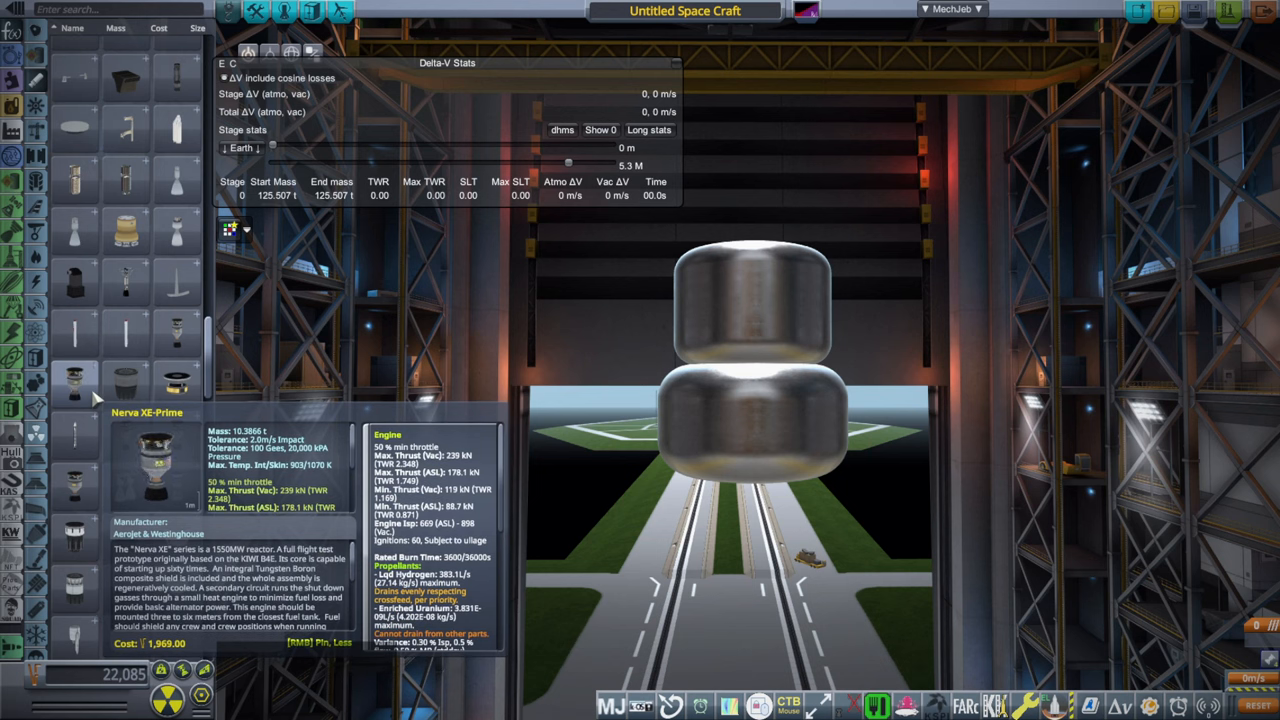
mouse_move(176, 340)
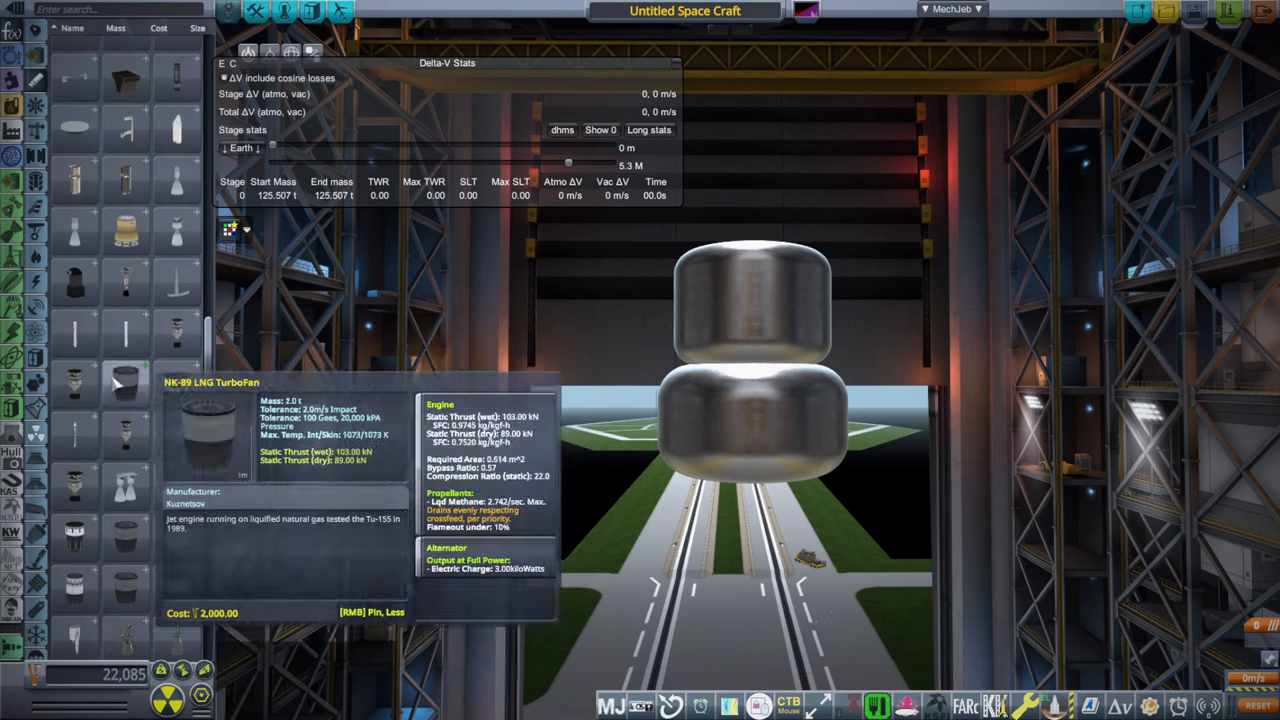
mouse_move(72, 384)
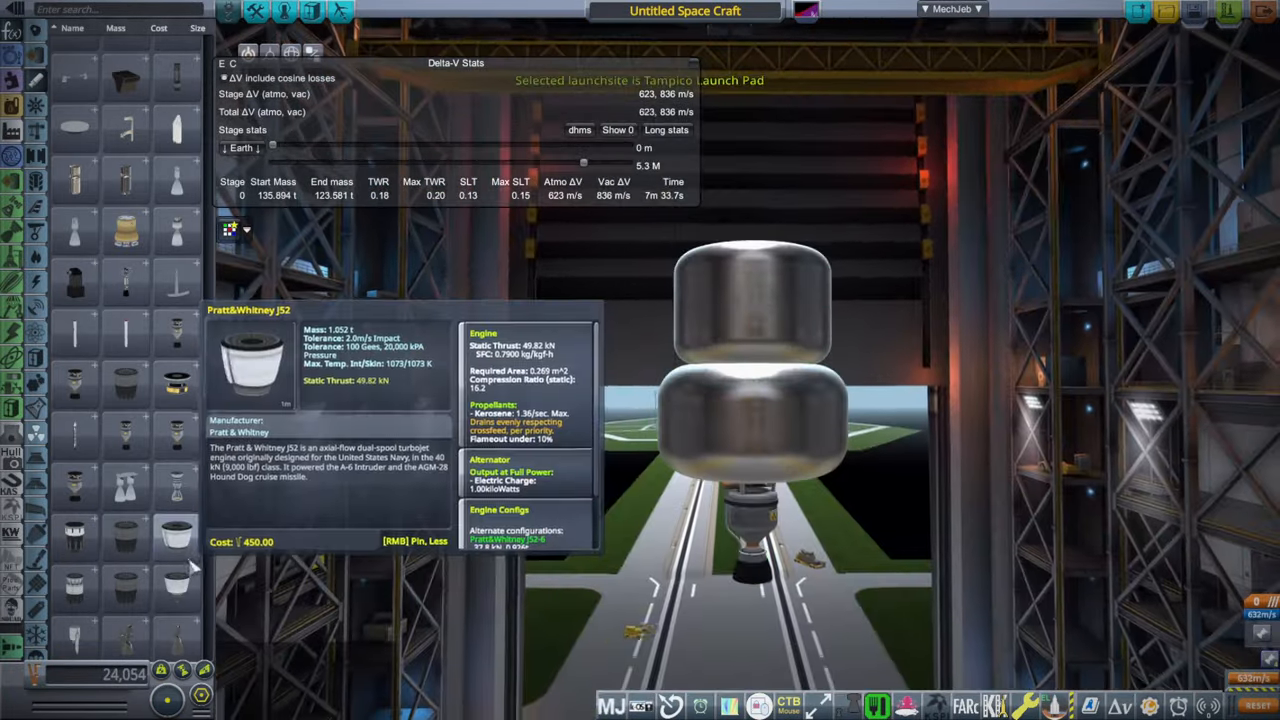
mouse_move(76, 390)
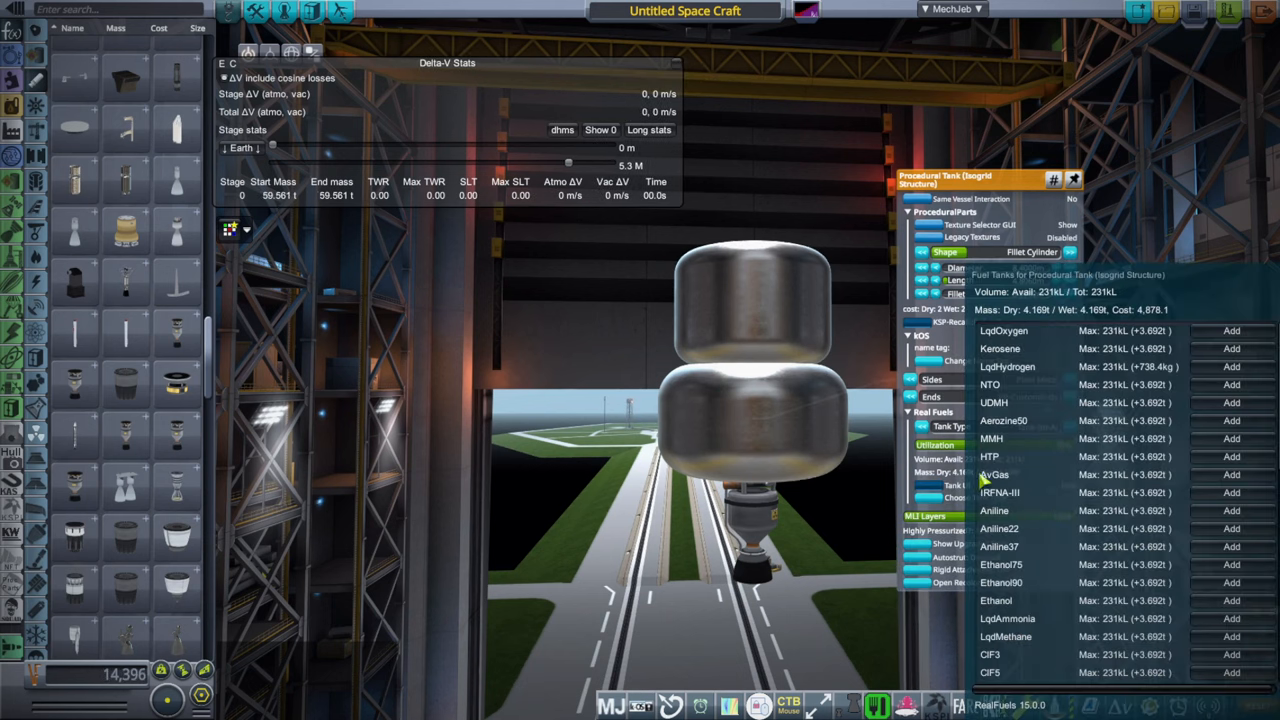
Step: Fill the tank completely with LqdHydrogen via the Real Fuels panel and dismiss the panel
click(1232, 366)
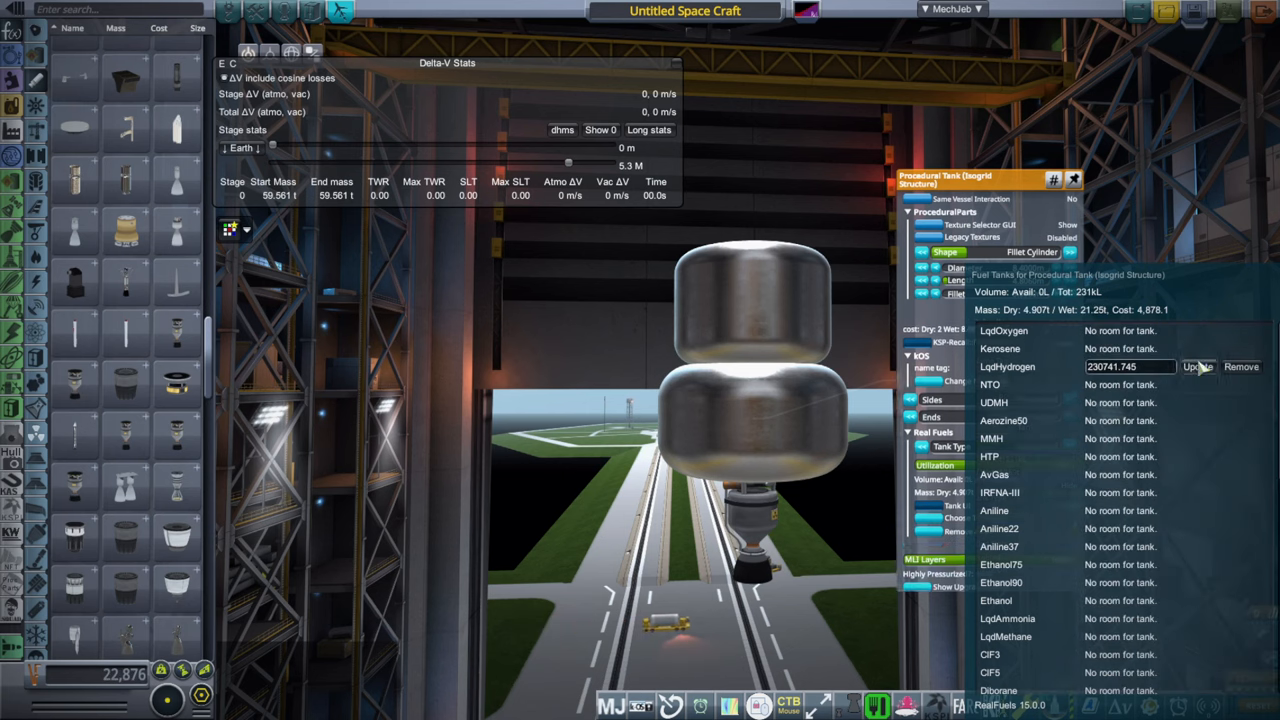
click(1196, 366)
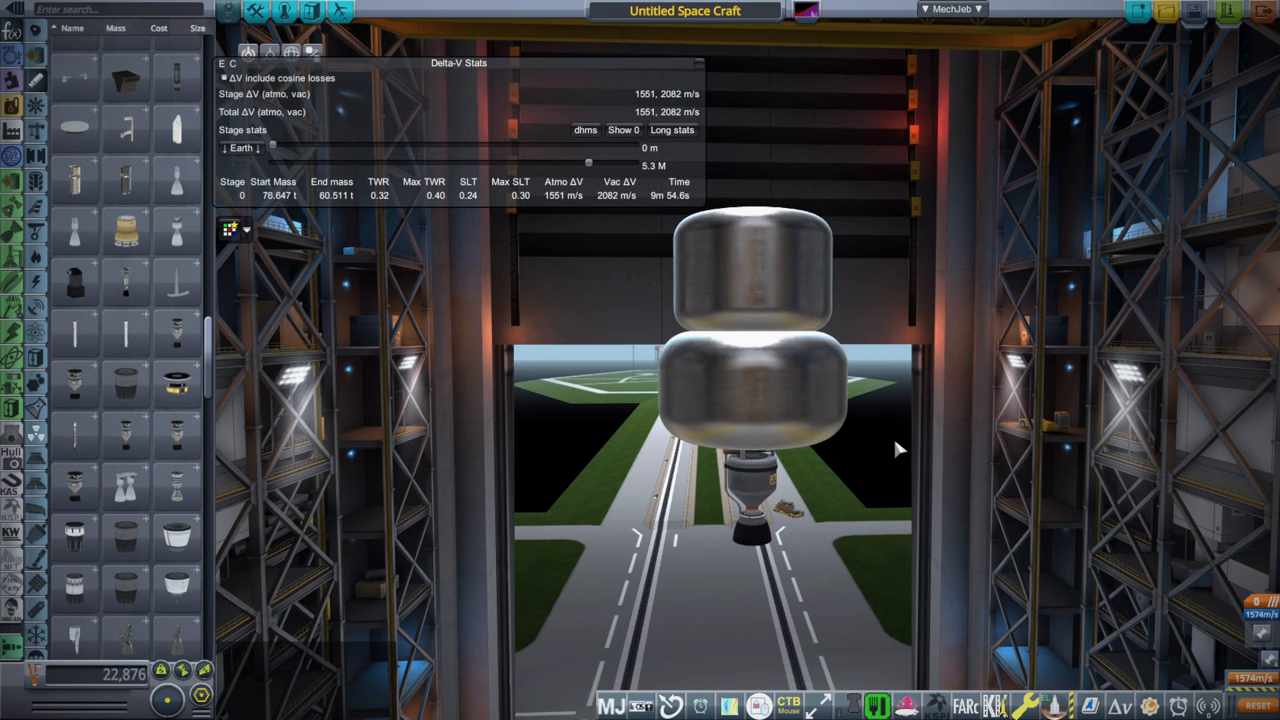
mouse_move(76, 380)
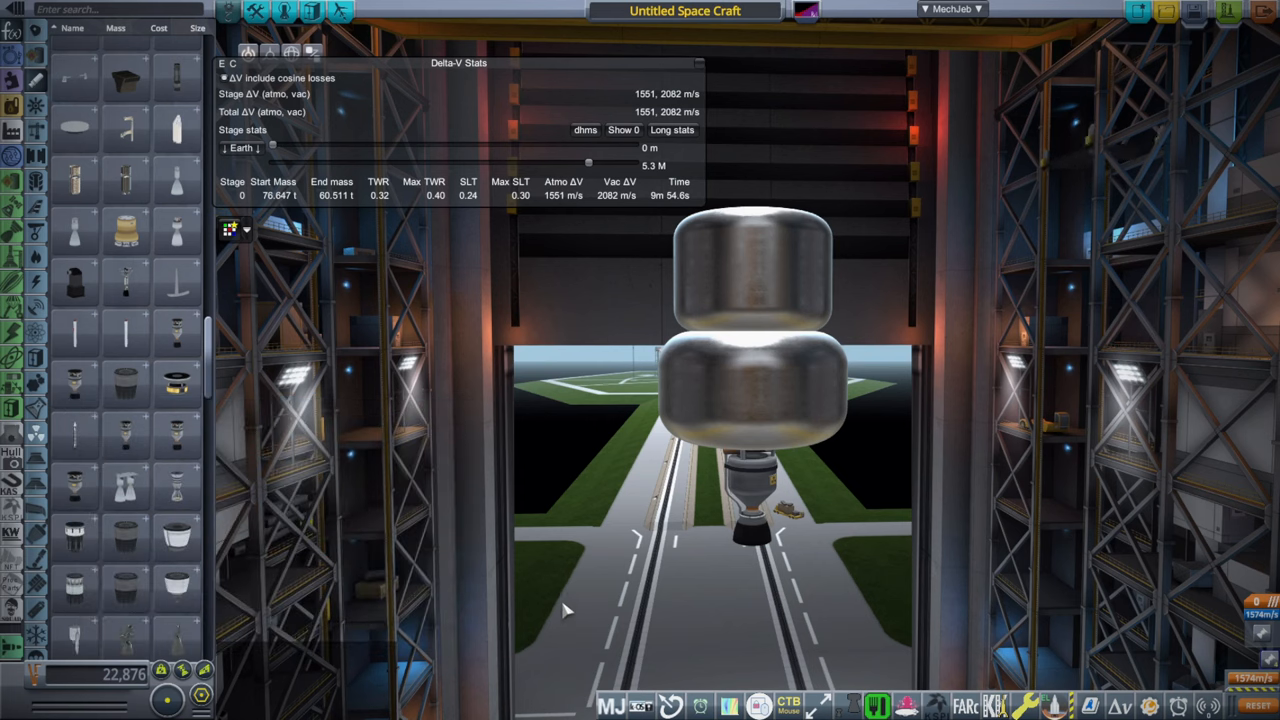
mouse_move(564, 598)
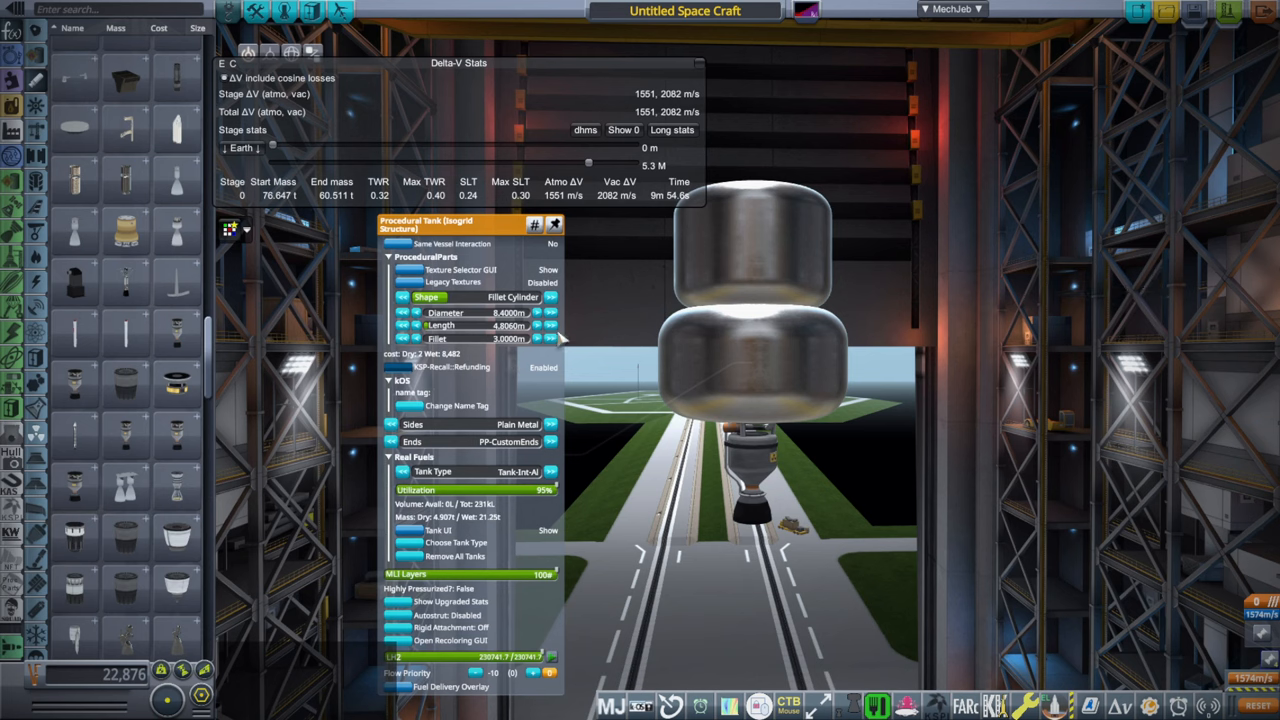
Step: Stretch the hydrogen tank much longer in the procedural tank panel, raising start mass to about 242 t
click(550, 324)
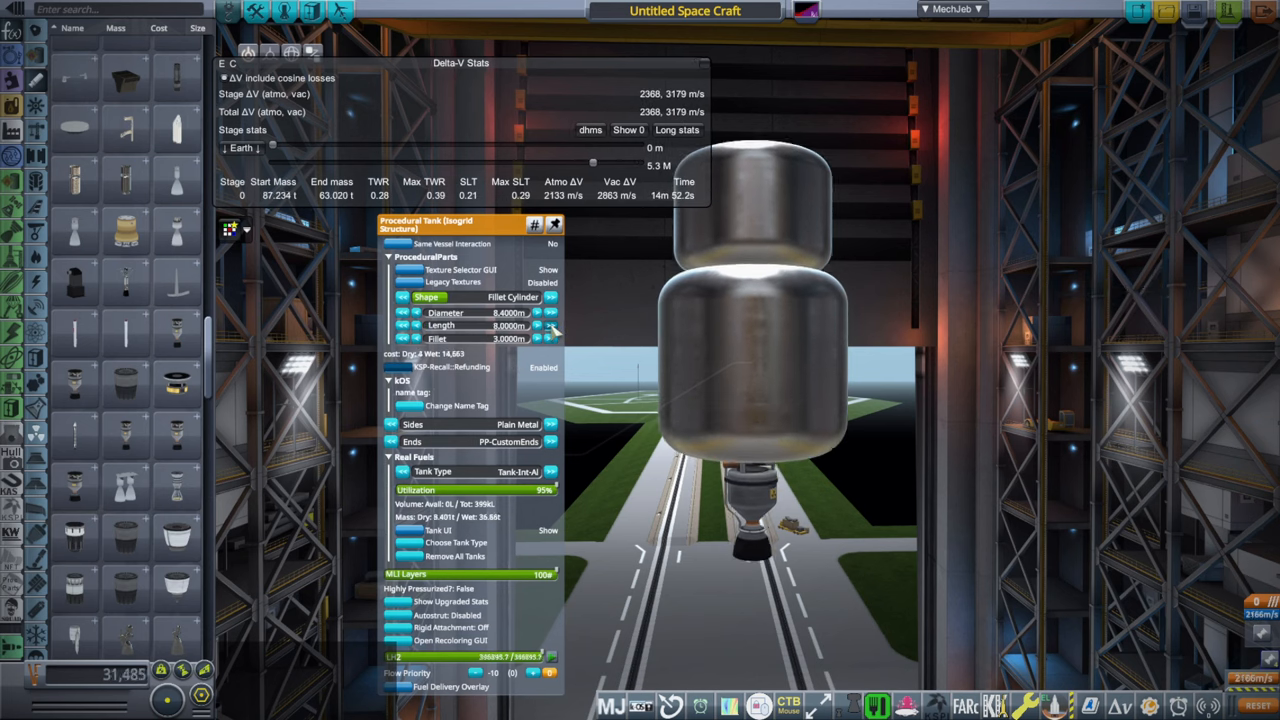
click(536, 324)
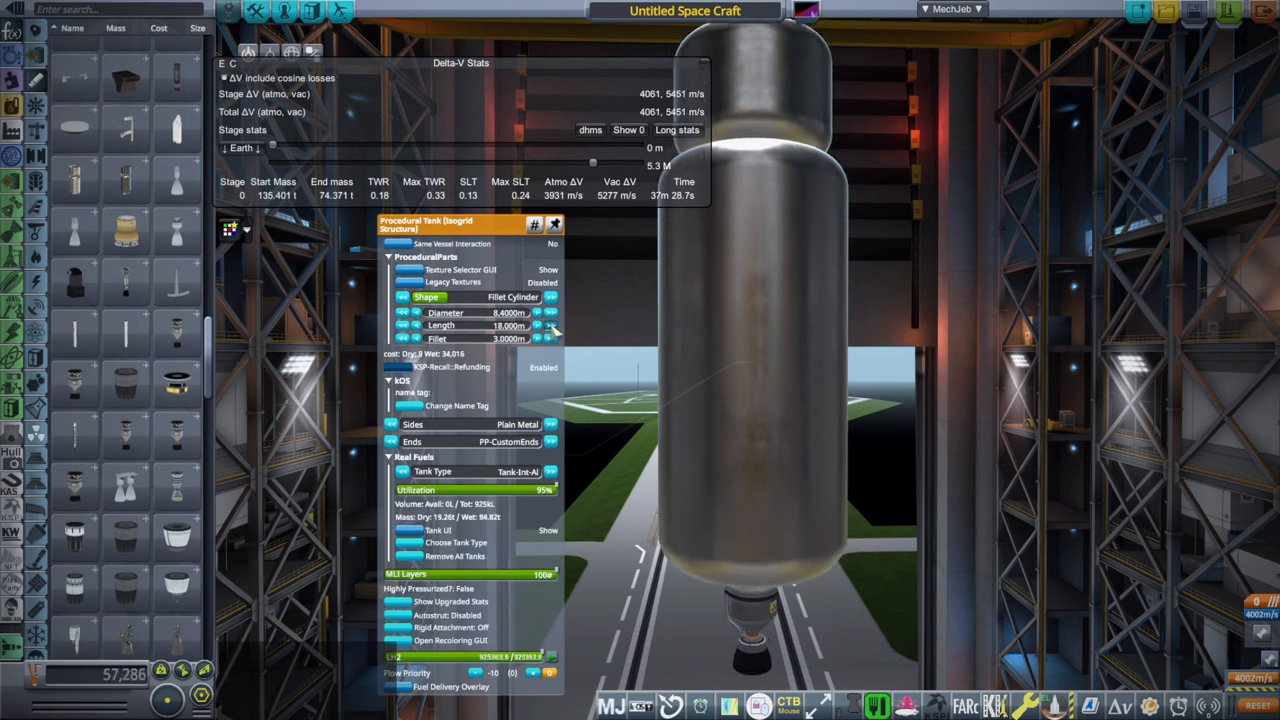
click(536, 322)
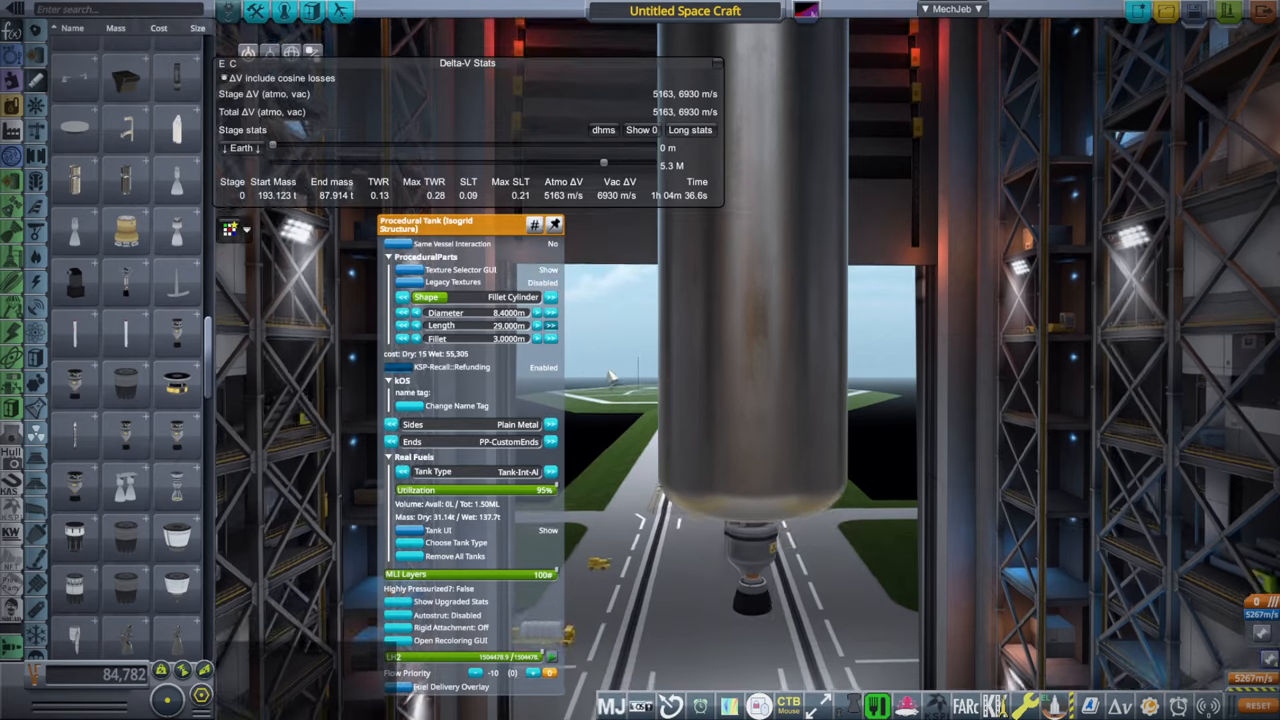
click(550, 322)
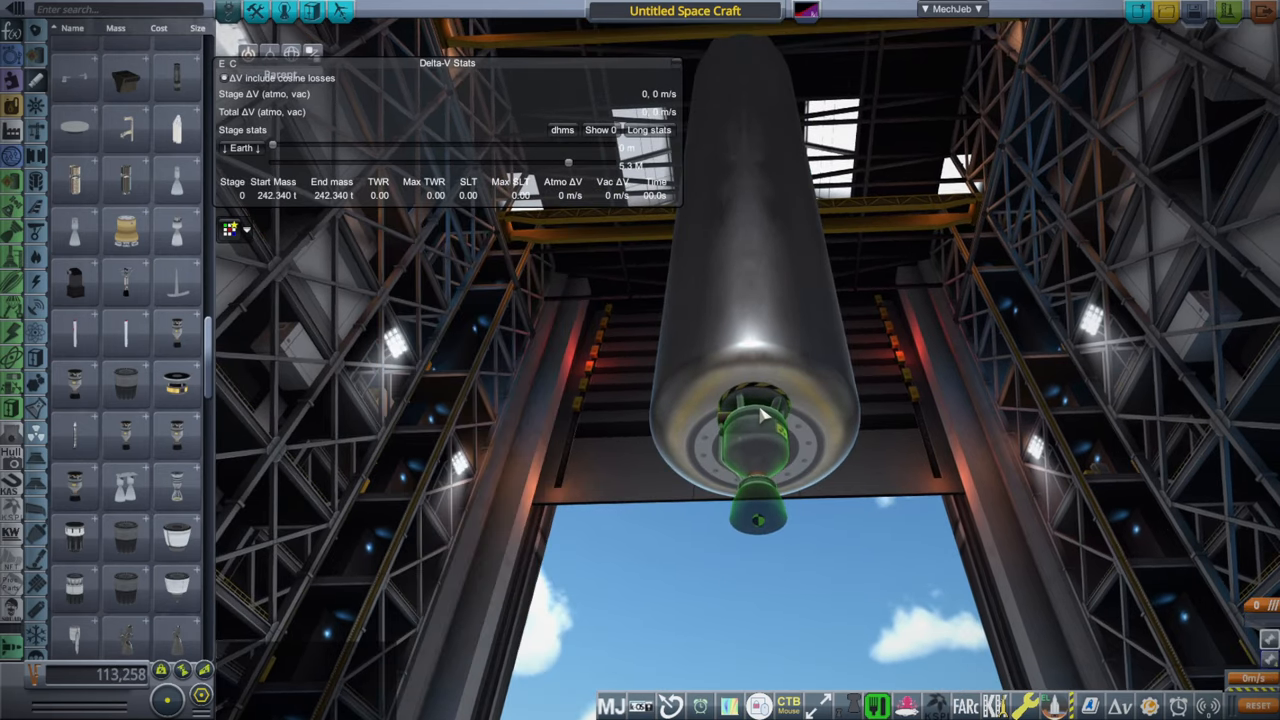
Step: Mount a clustered engine set under the long tank for 8586 m/s vacuum delta-V at 332 t
click(756, 420)
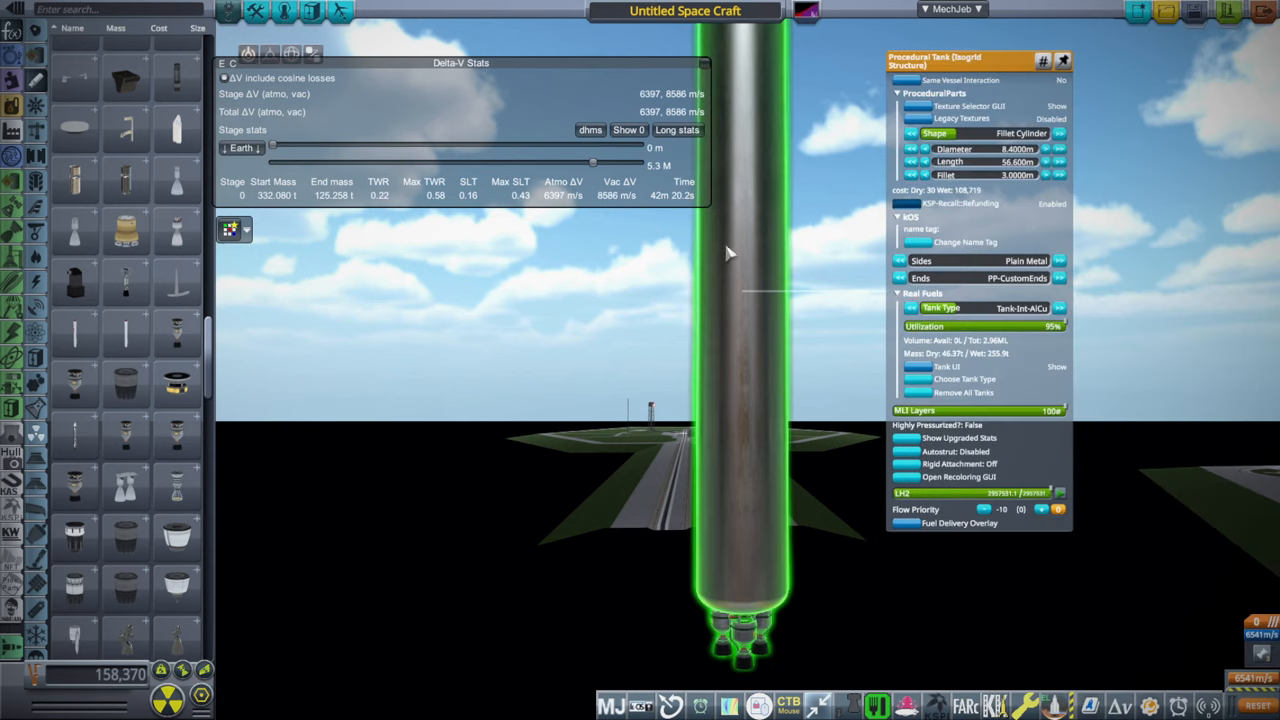
Step: Trim the tank length until vacuum delta-V settles near 8000 m/s at 346.5 t, then review its fuels
click(912, 160)
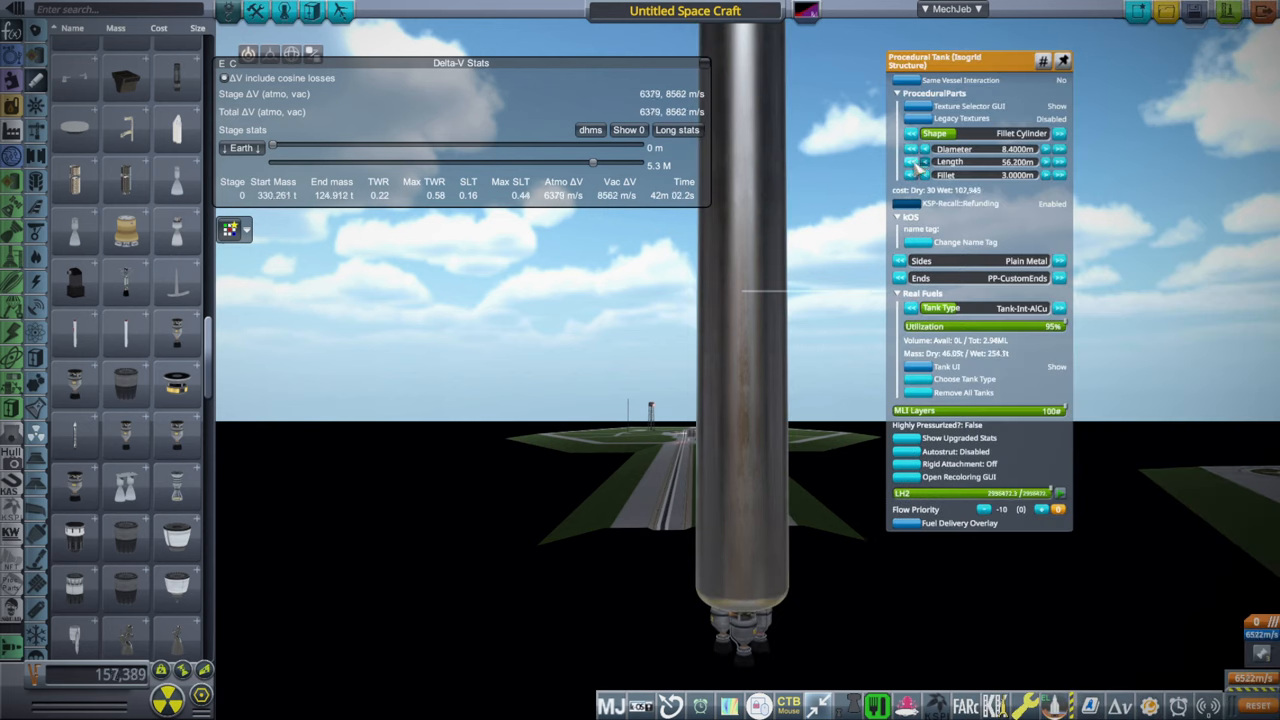
click(912, 164)
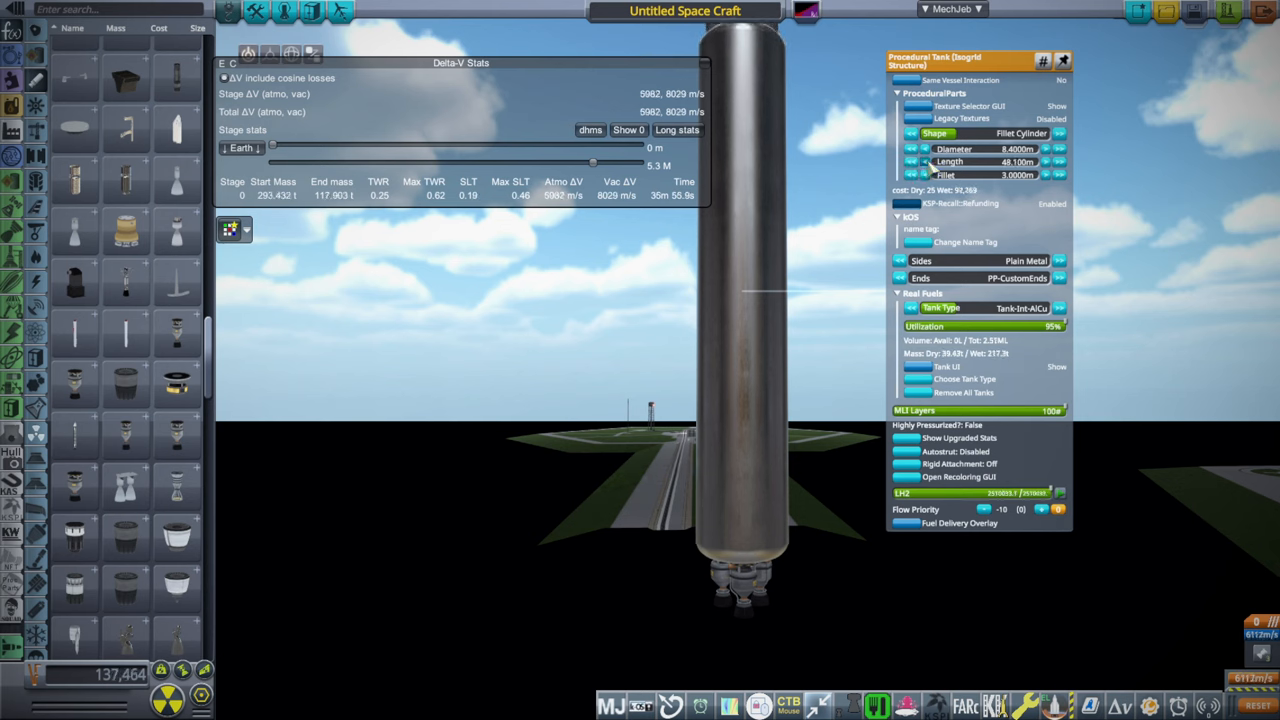
click(912, 164)
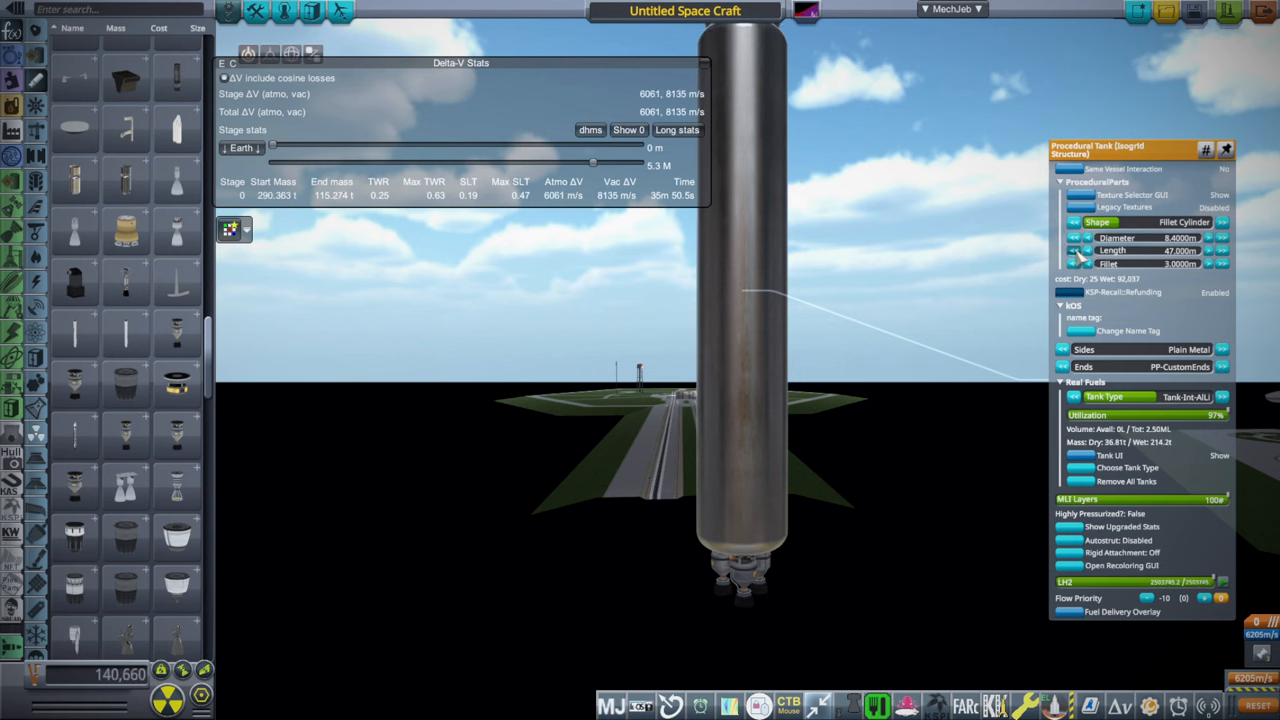
click(1216, 252)
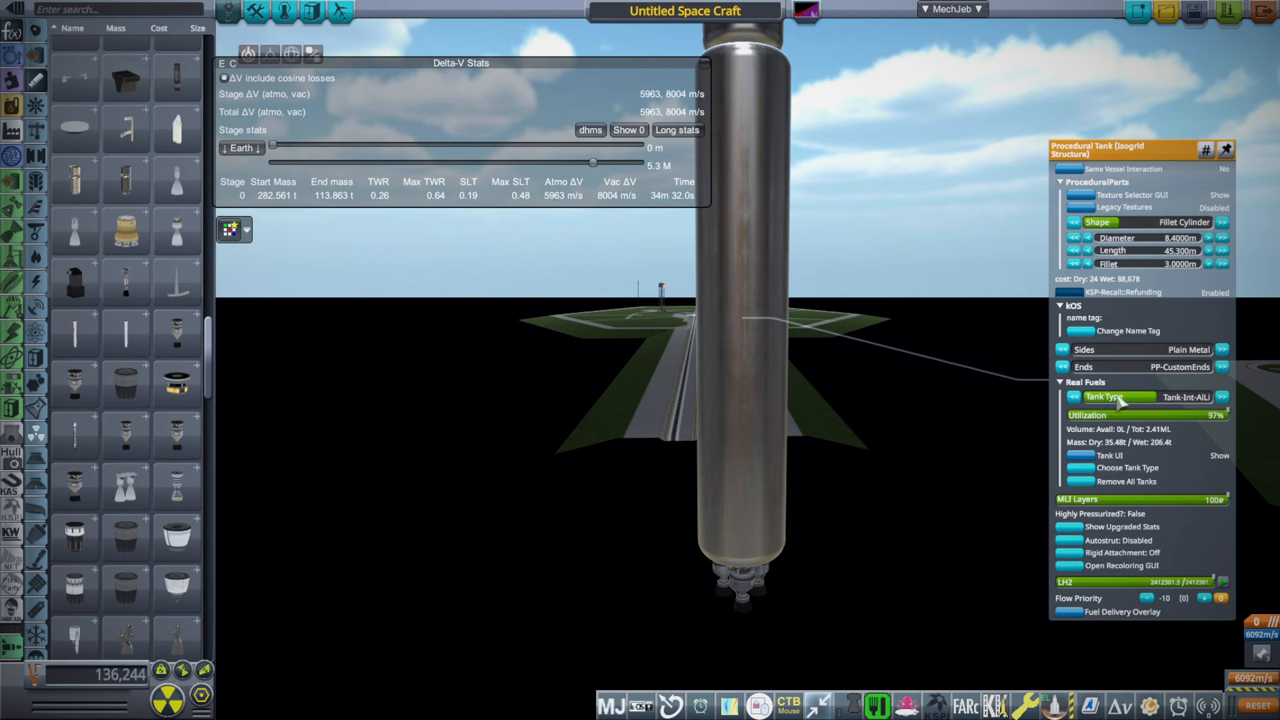
click(1120, 396)
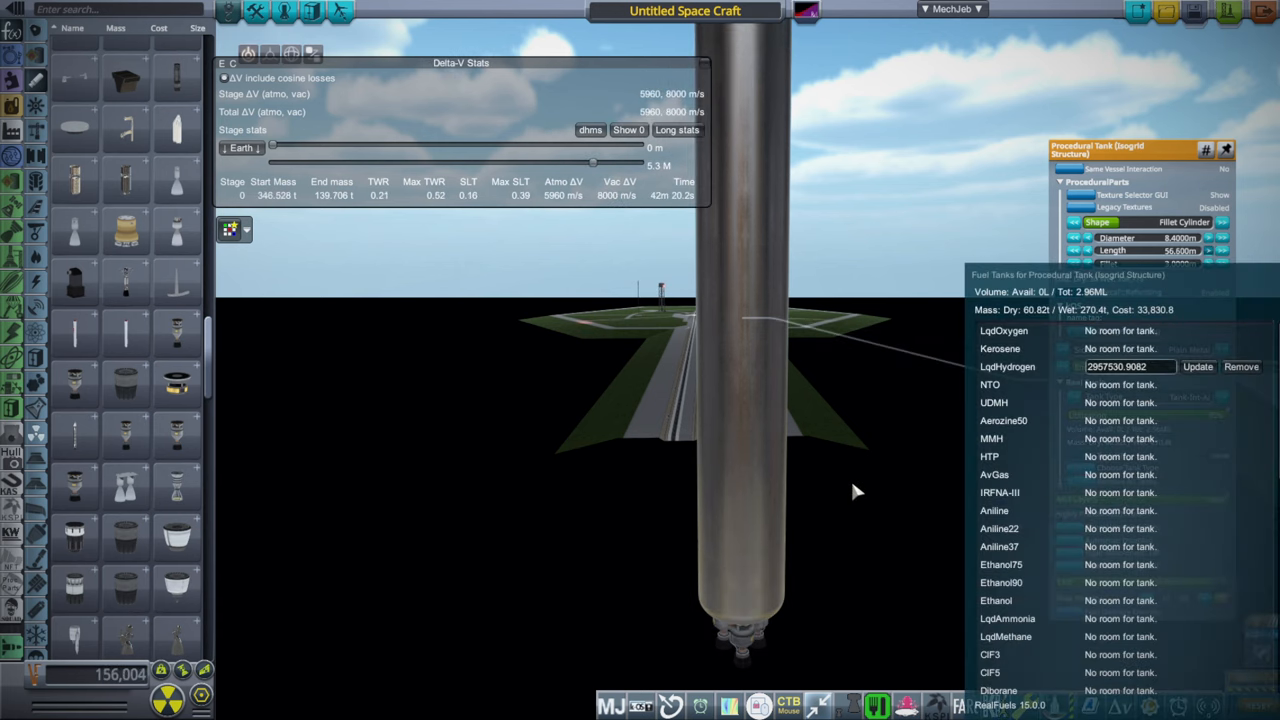
mouse_move(868, 478)
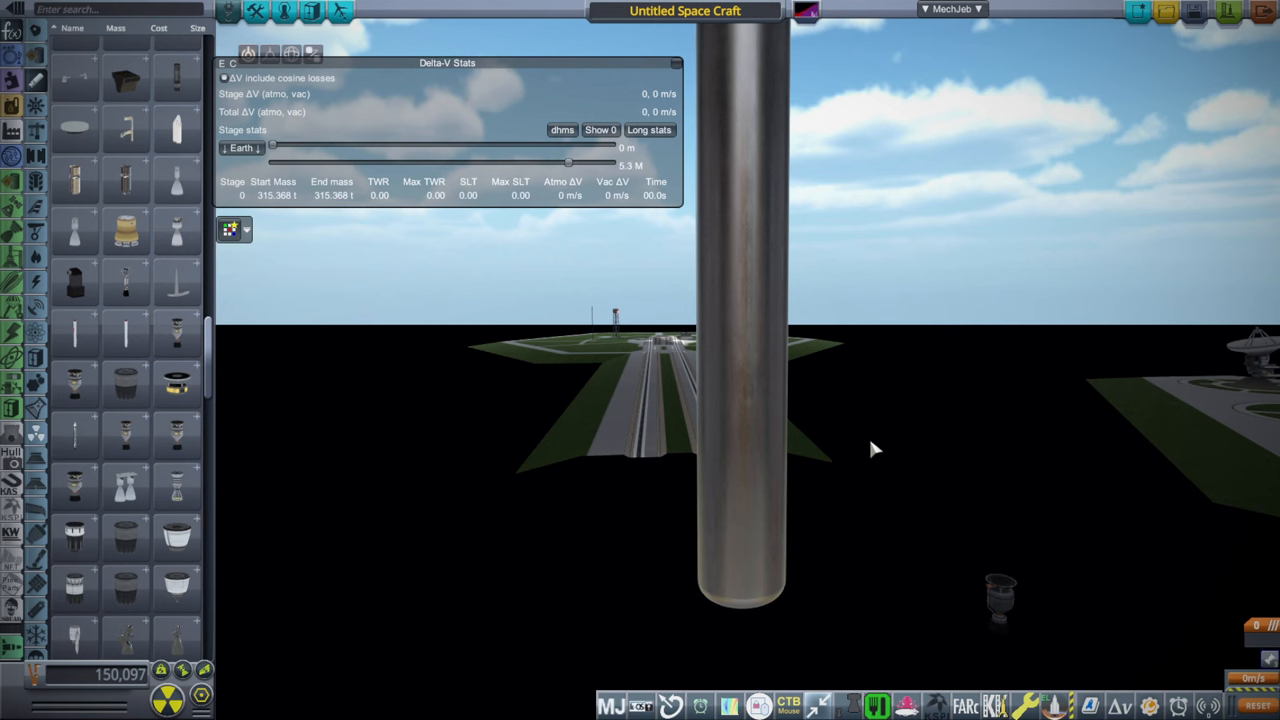
Step: Add a new procedural tank with an engine cluster and bring up its part action window for fuel setup
scroll(down, 3)
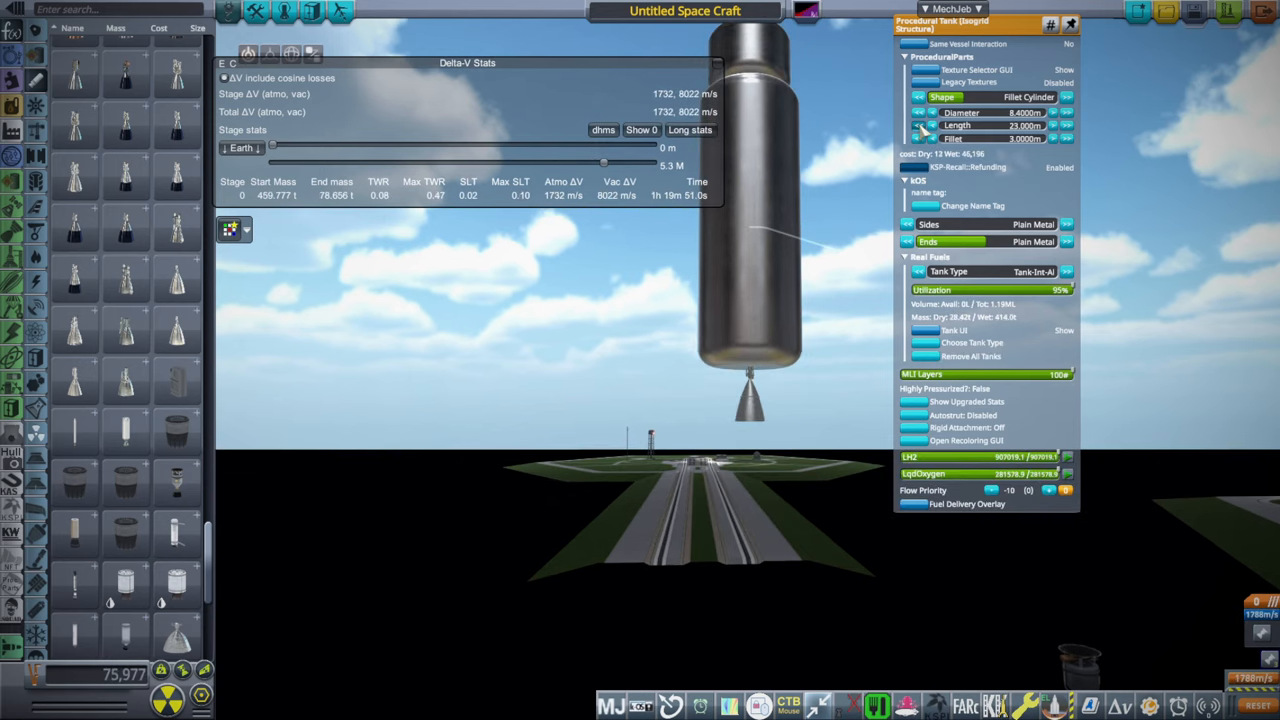
click(920, 124)
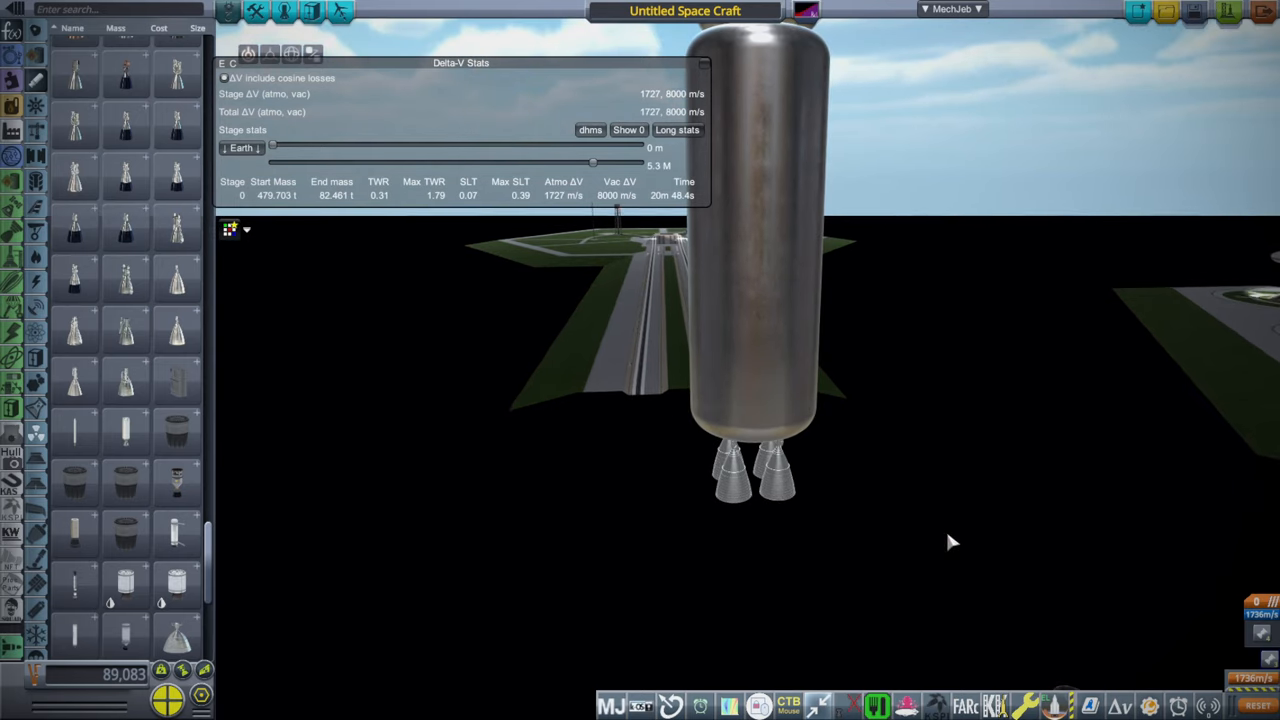
mouse_move(948, 530)
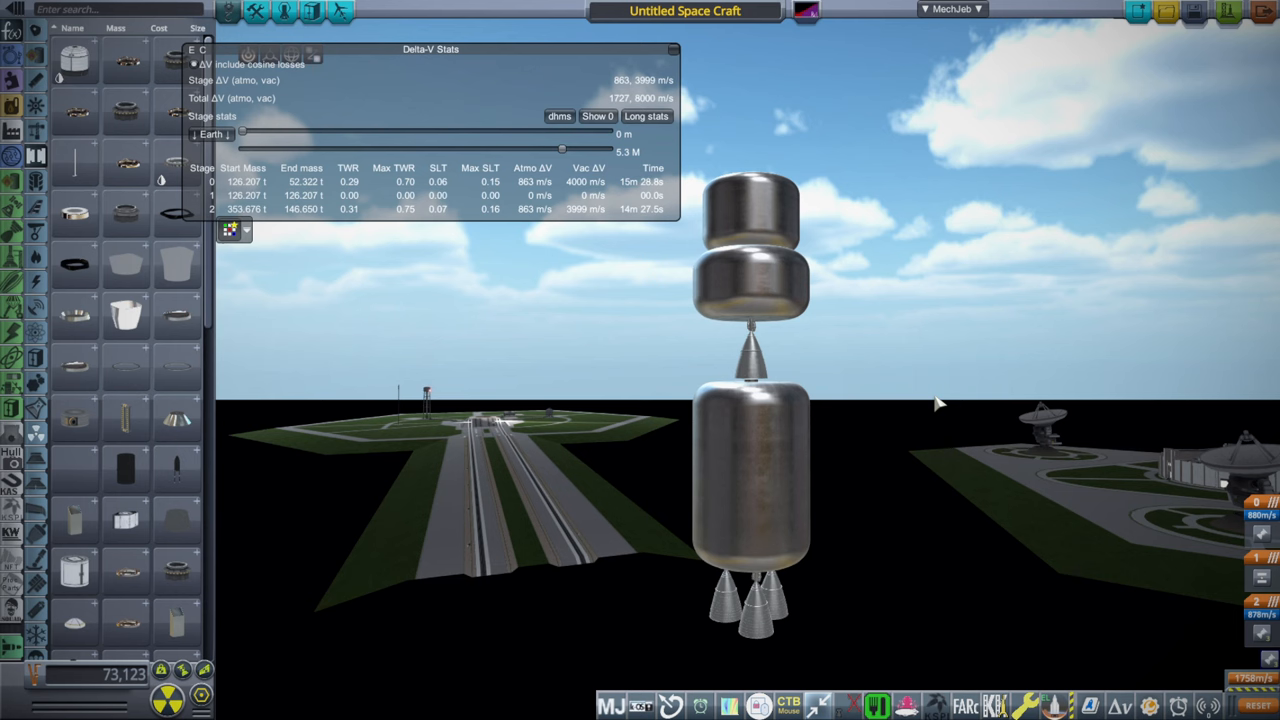
mouse_move(936, 410)
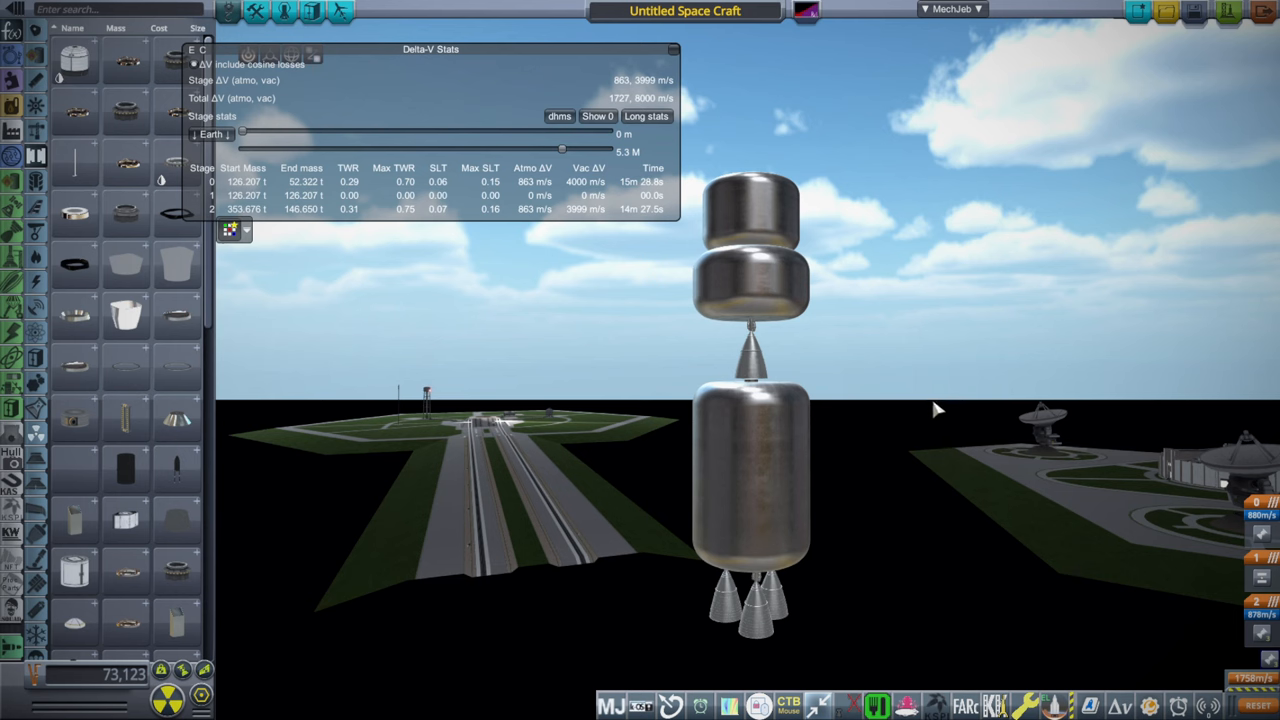
mouse_move(944, 378)
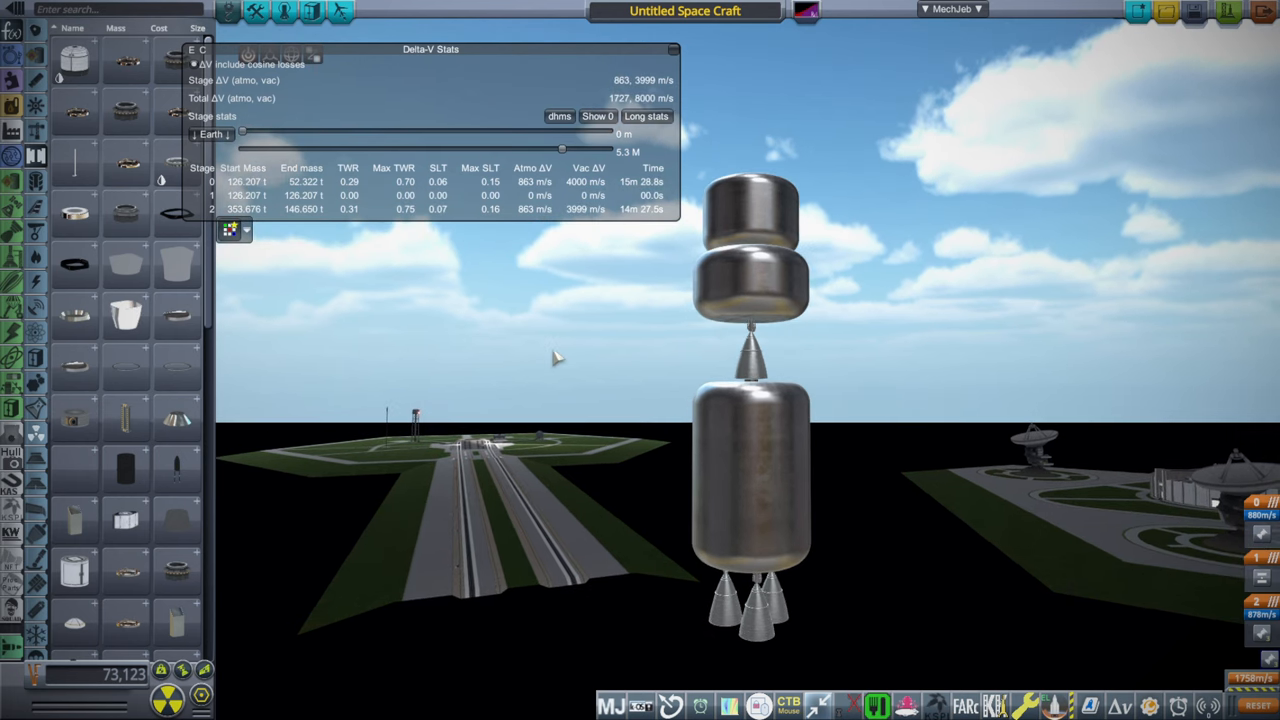
mouse_move(936, 448)
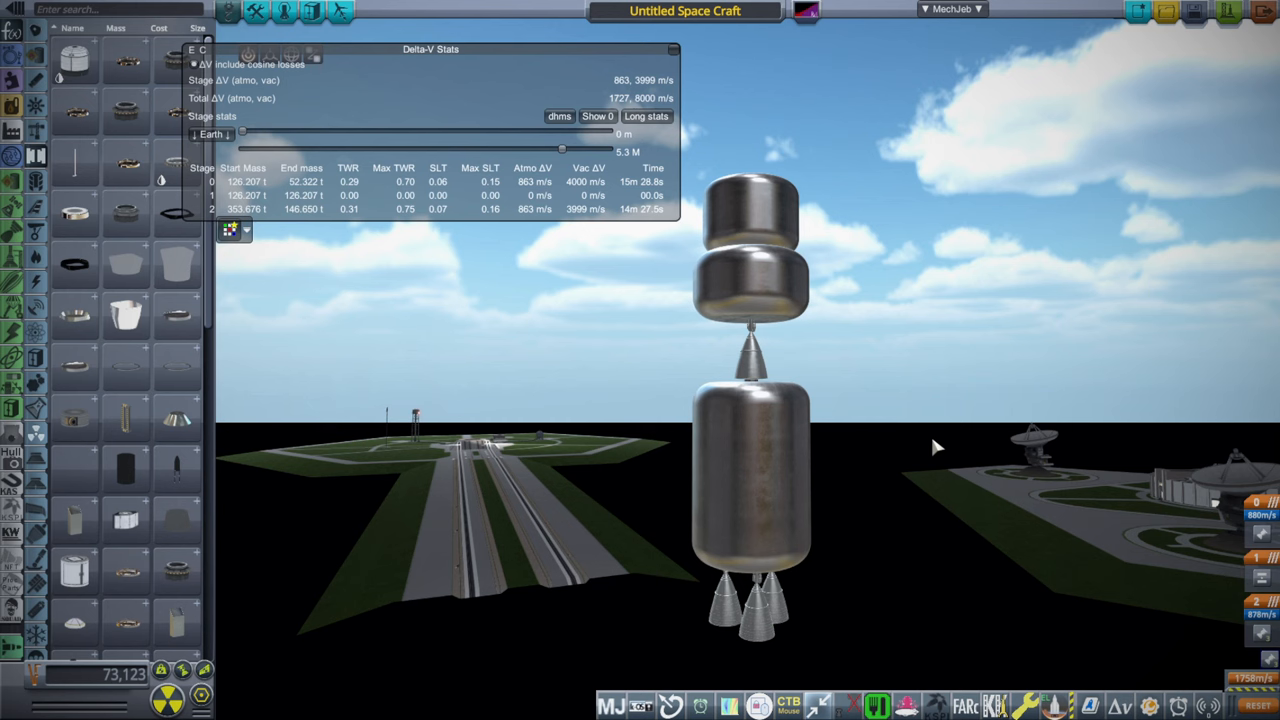
mouse_move(396, 364)
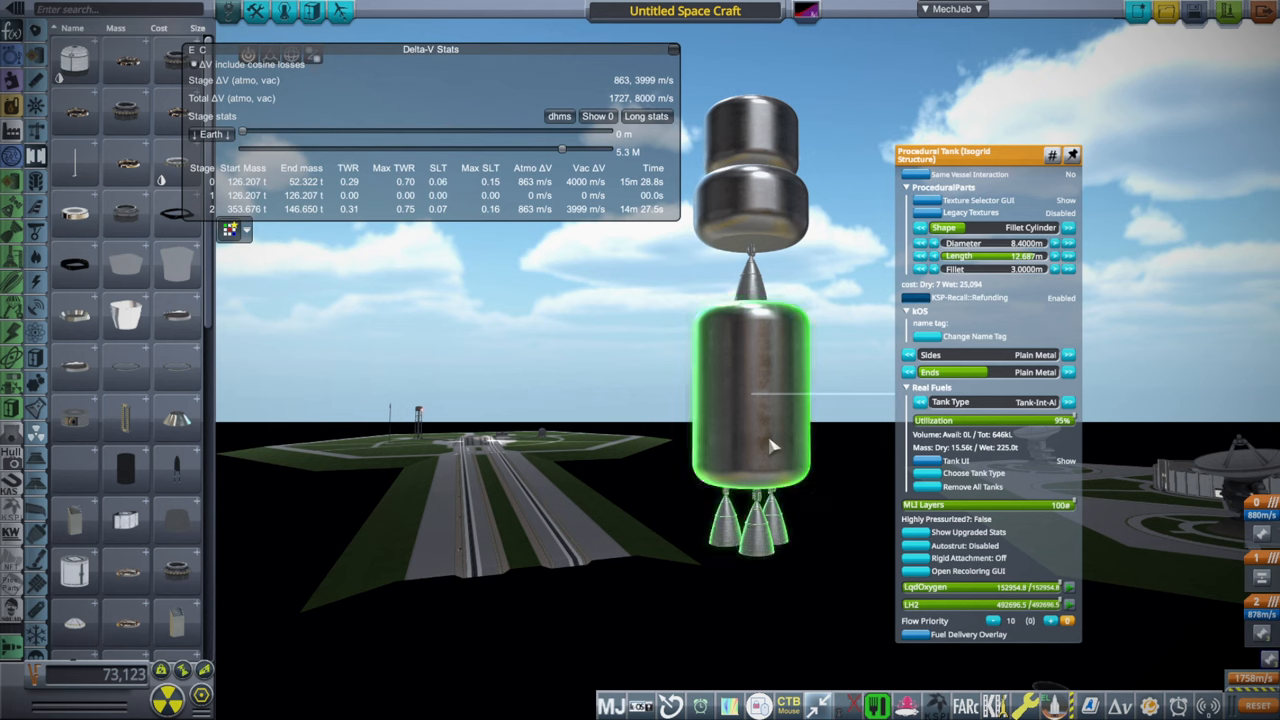
Step: Dismiss the hydrolox tank's Procedural Tank window, leaving stage delta-V at 863 and 3999 m/s
click(756, 536)
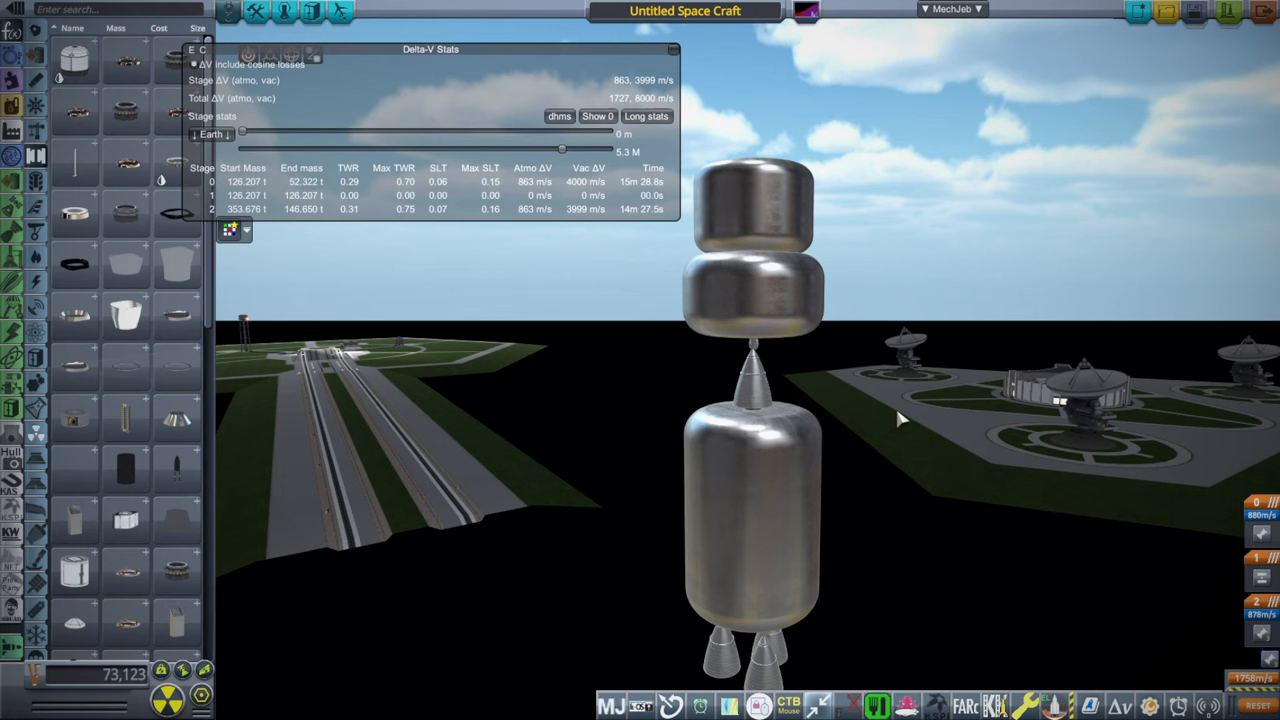
mouse_move(888, 380)
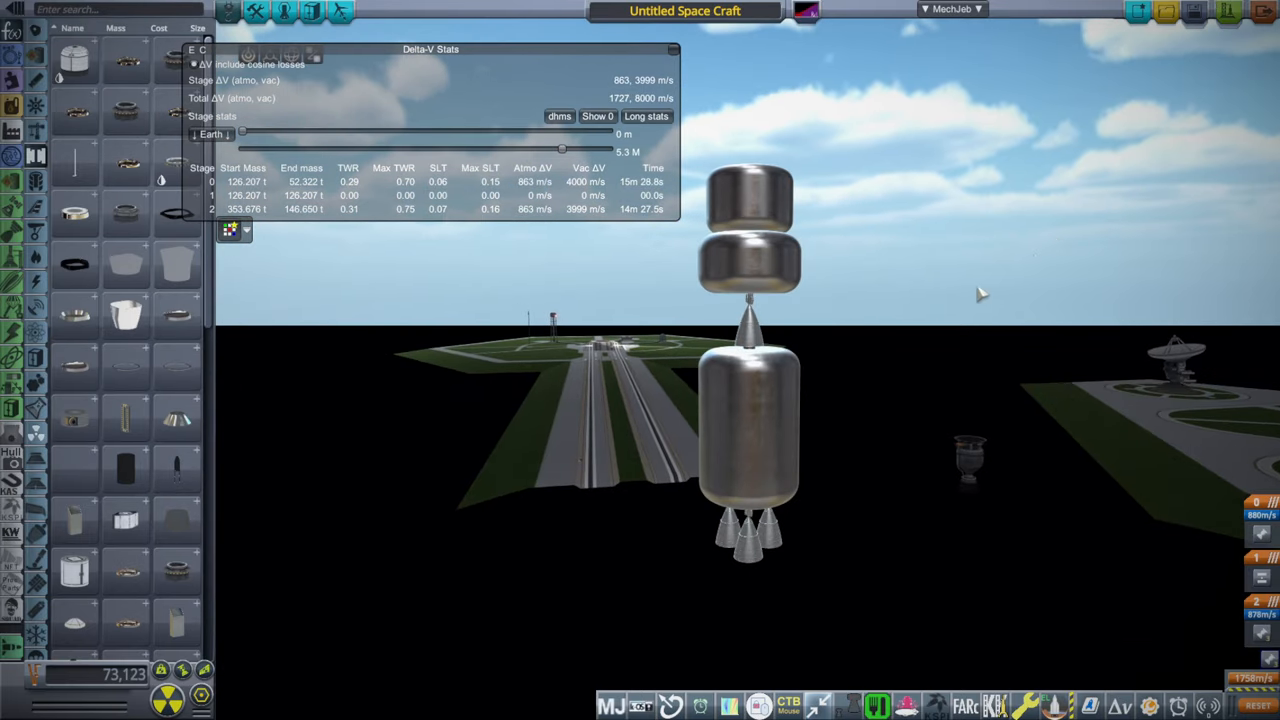
mouse_move(878, 380)
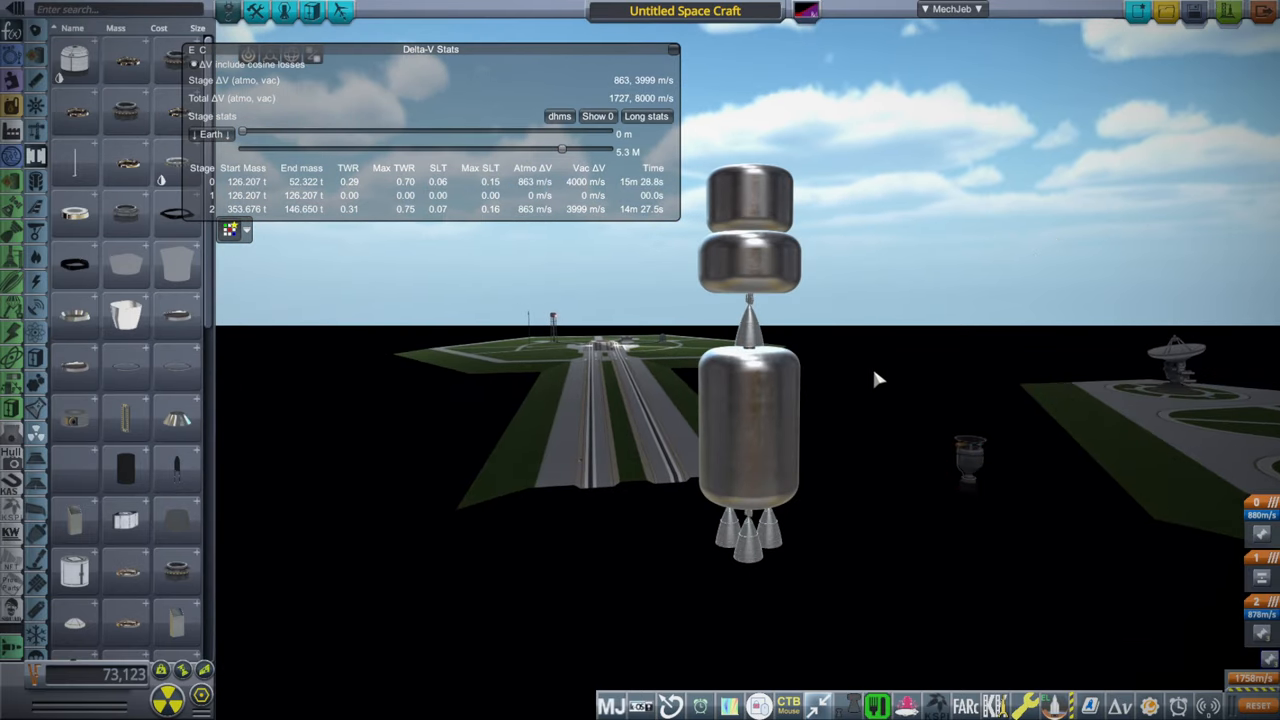
mouse_move(872, 366)
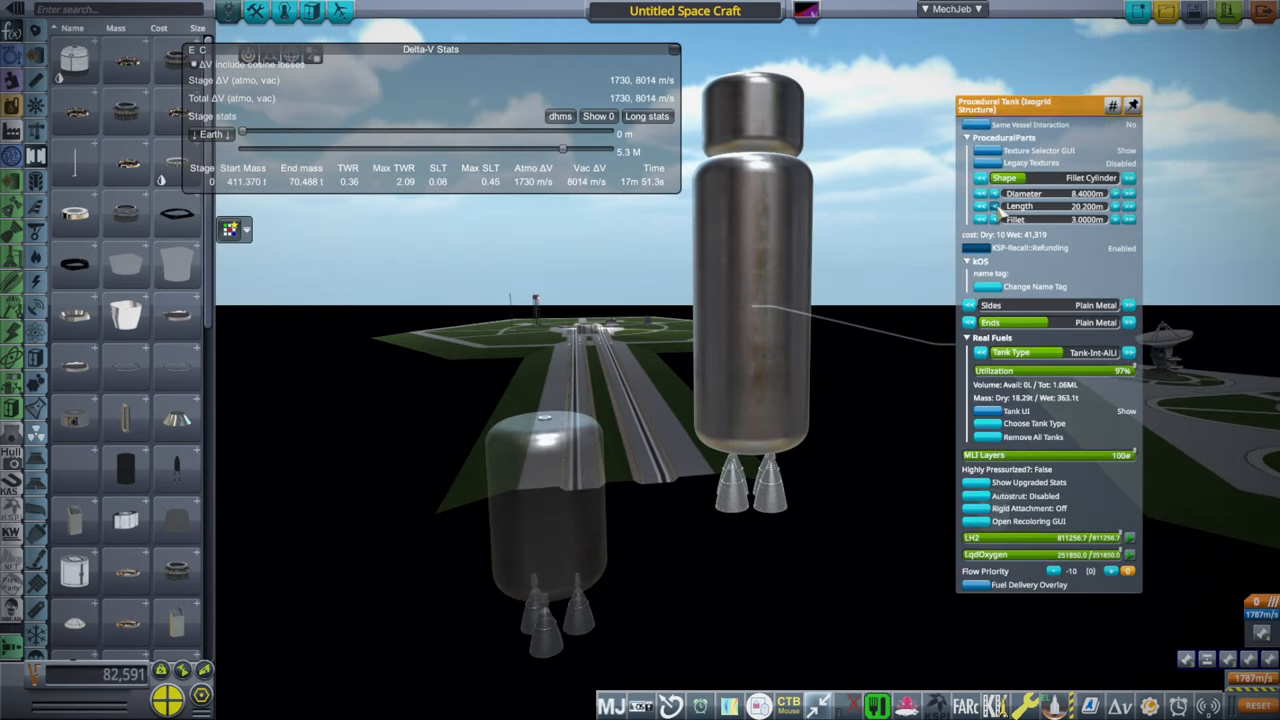
Step: Slide the nuclear tank length until Vac ΔV reads 8000 m/s at 405.4 t start mass
drag(1050, 206, 1040, 206)
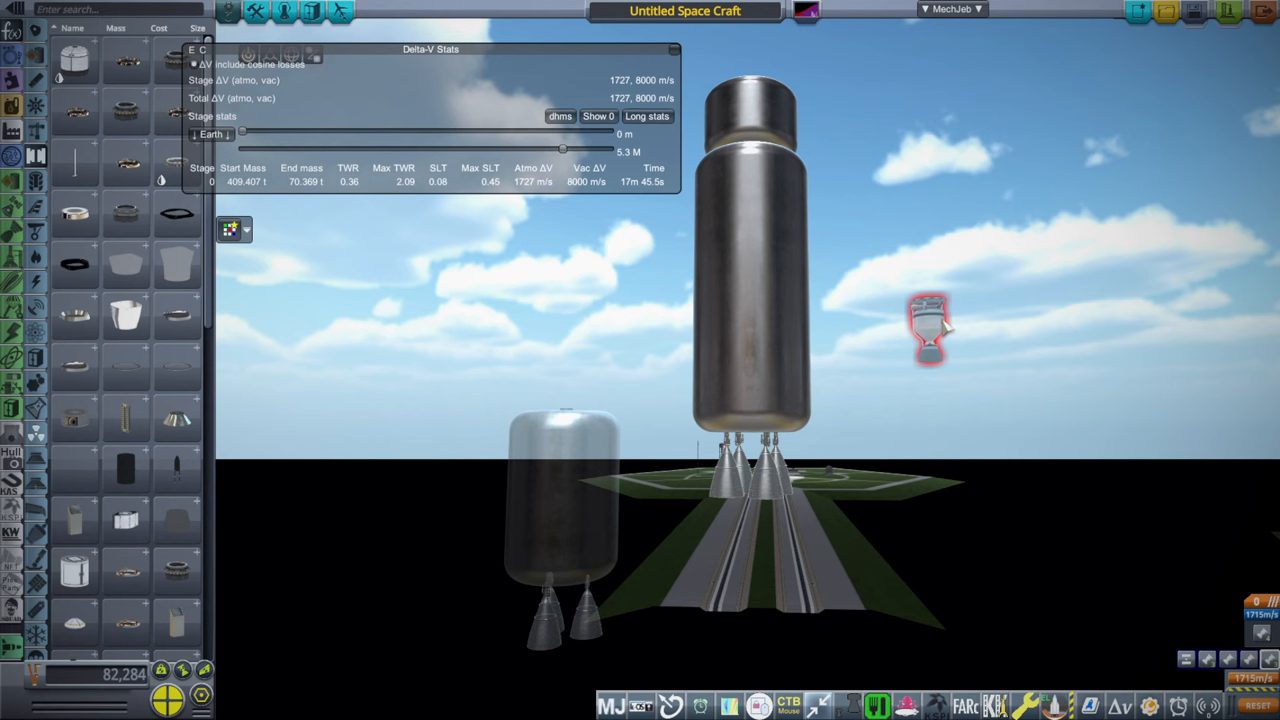
Step: Drop the held small part in empty space beside the tall nuclear stage and look around the craft
click(750, 270)
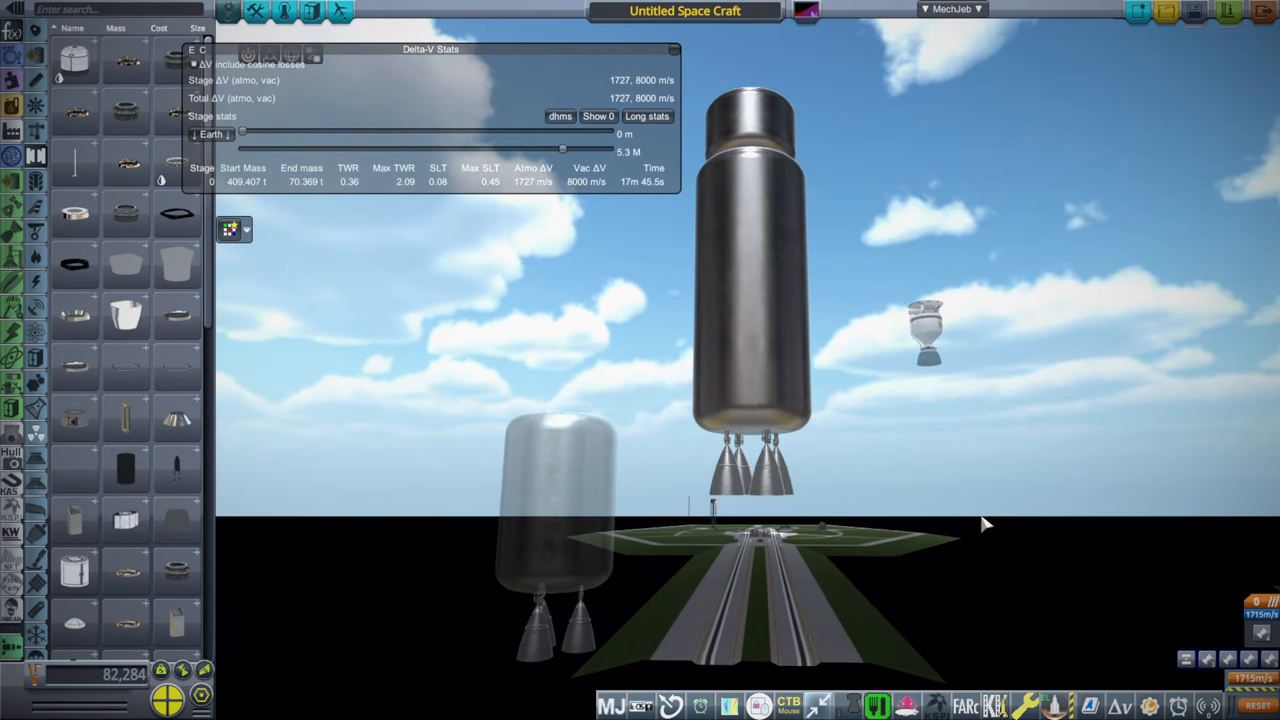
click(760, 400)
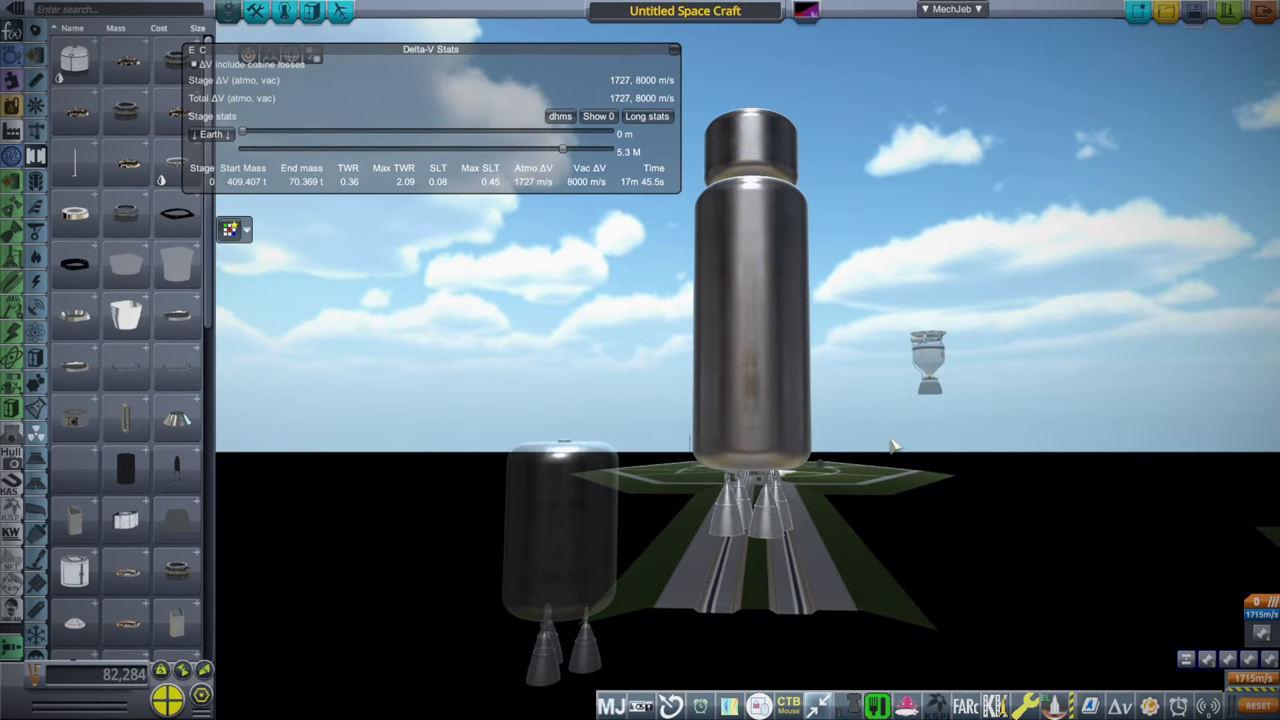
mouse_move(904, 428)
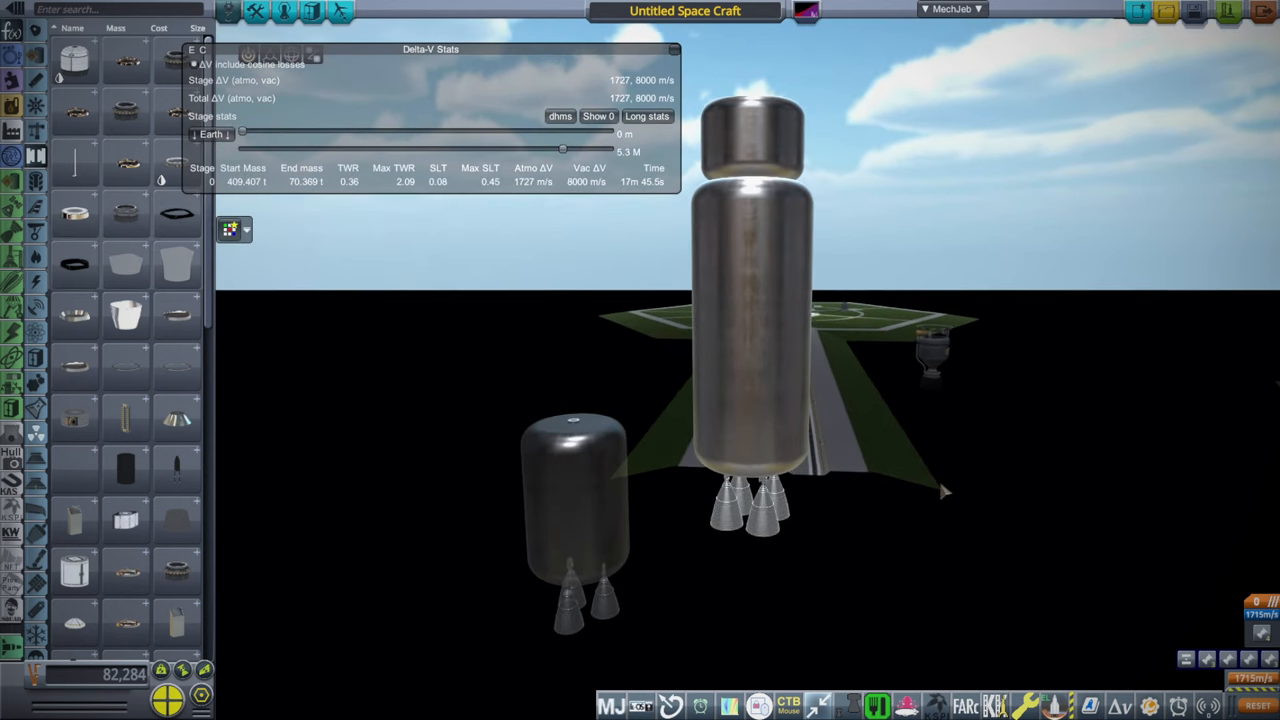
click(756, 300)
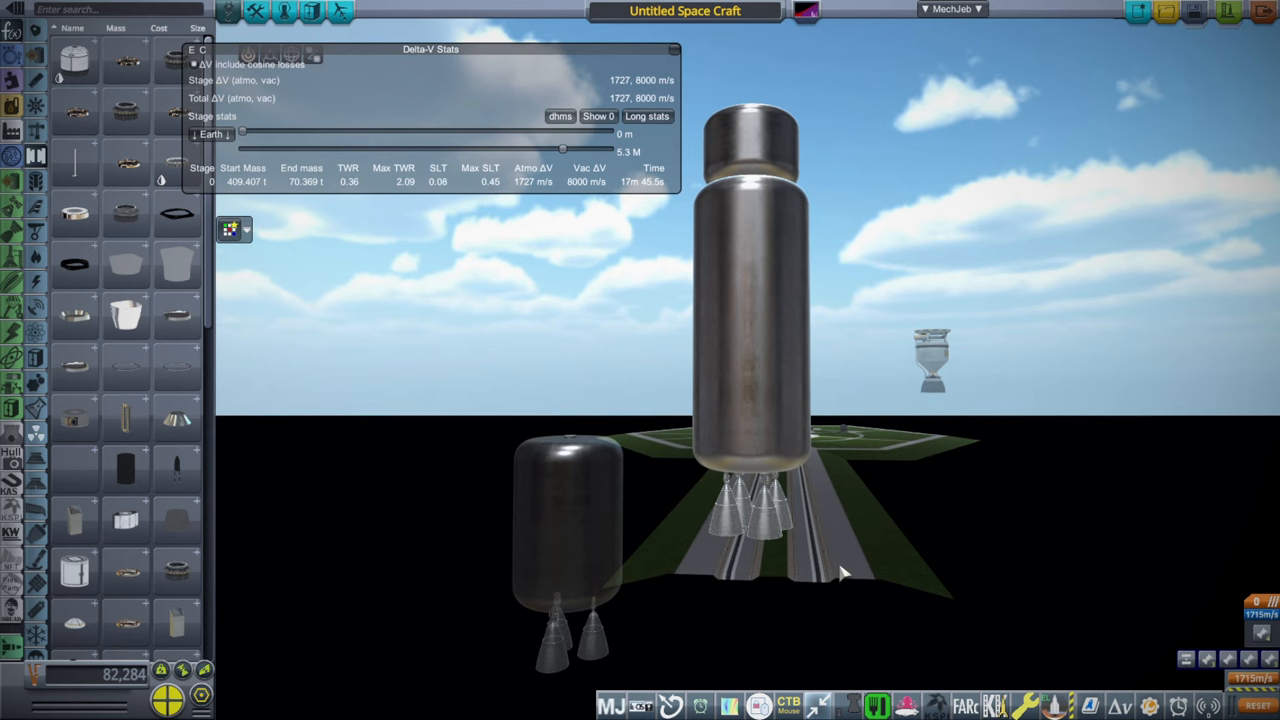
mouse_move(852, 562)
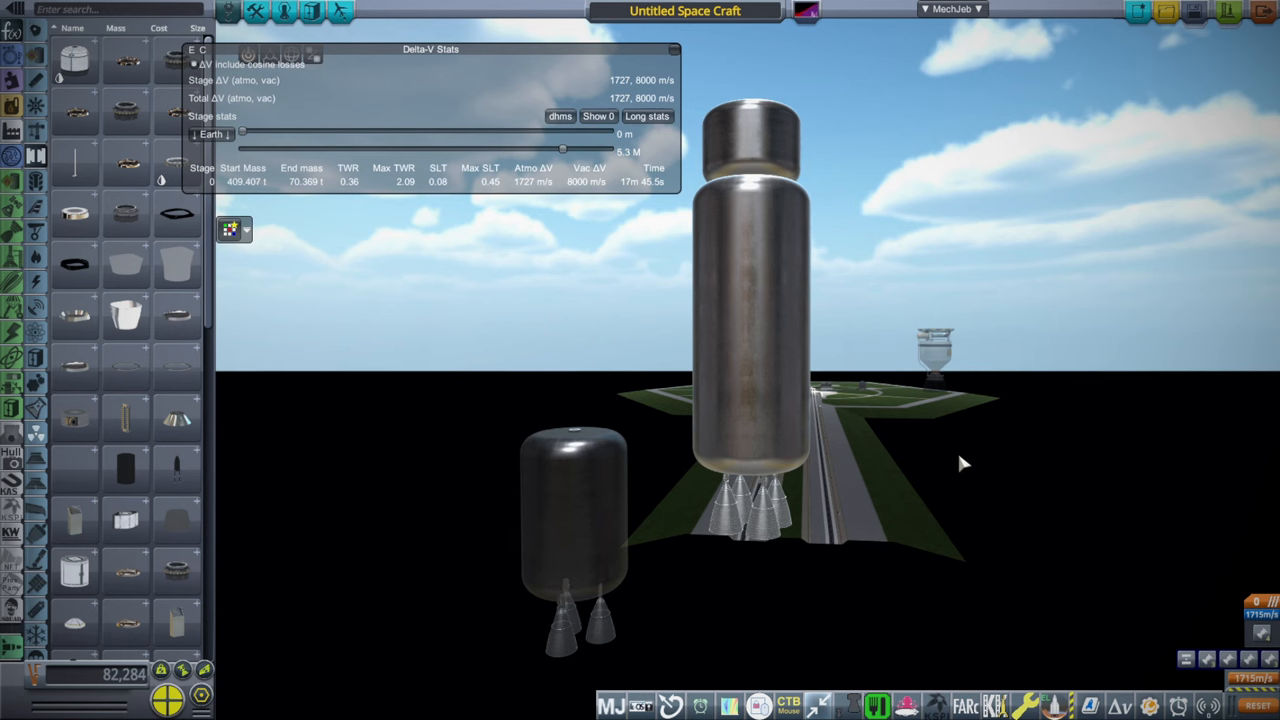
mouse_move(964, 460)
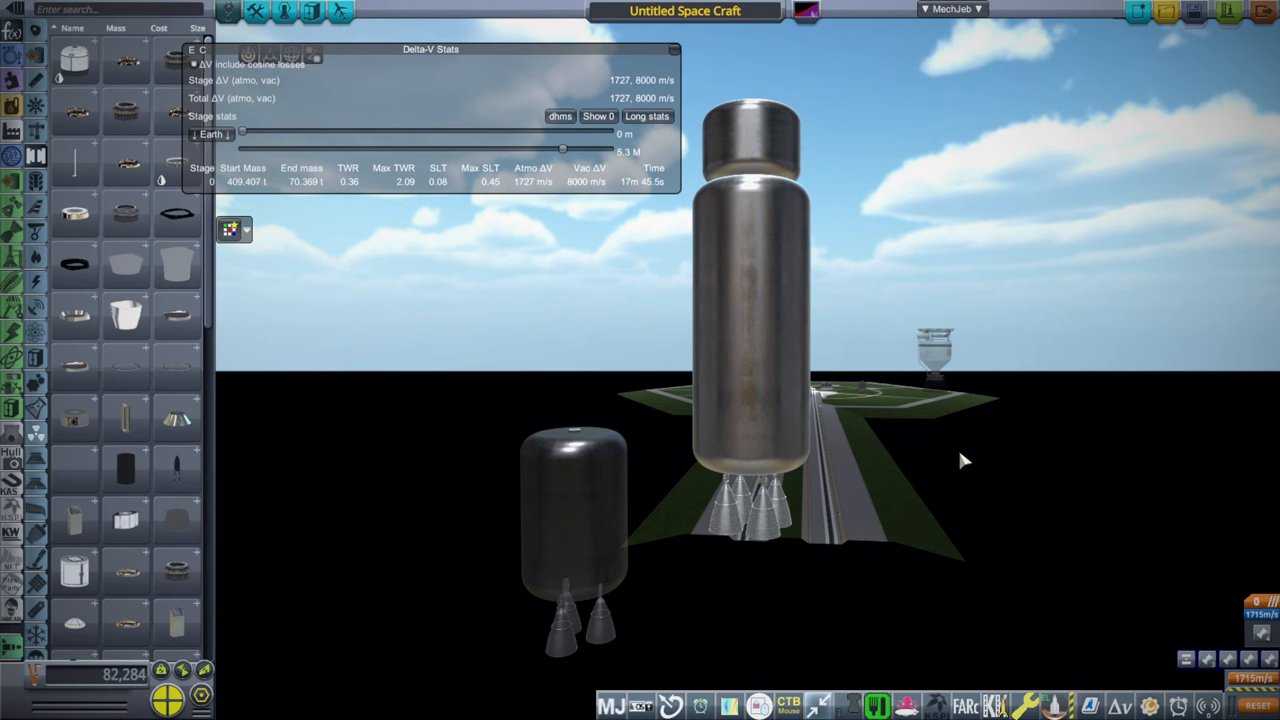
mouse_move(918, 374)
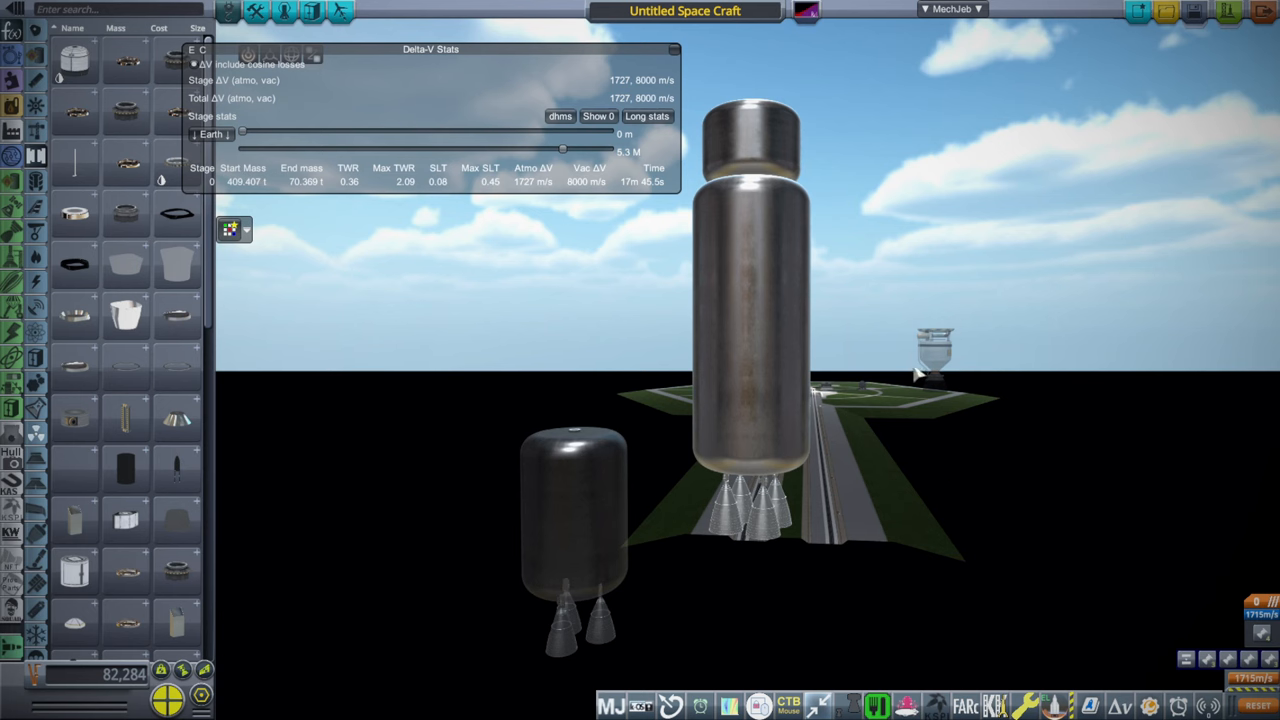
mouse_move(984, 468)
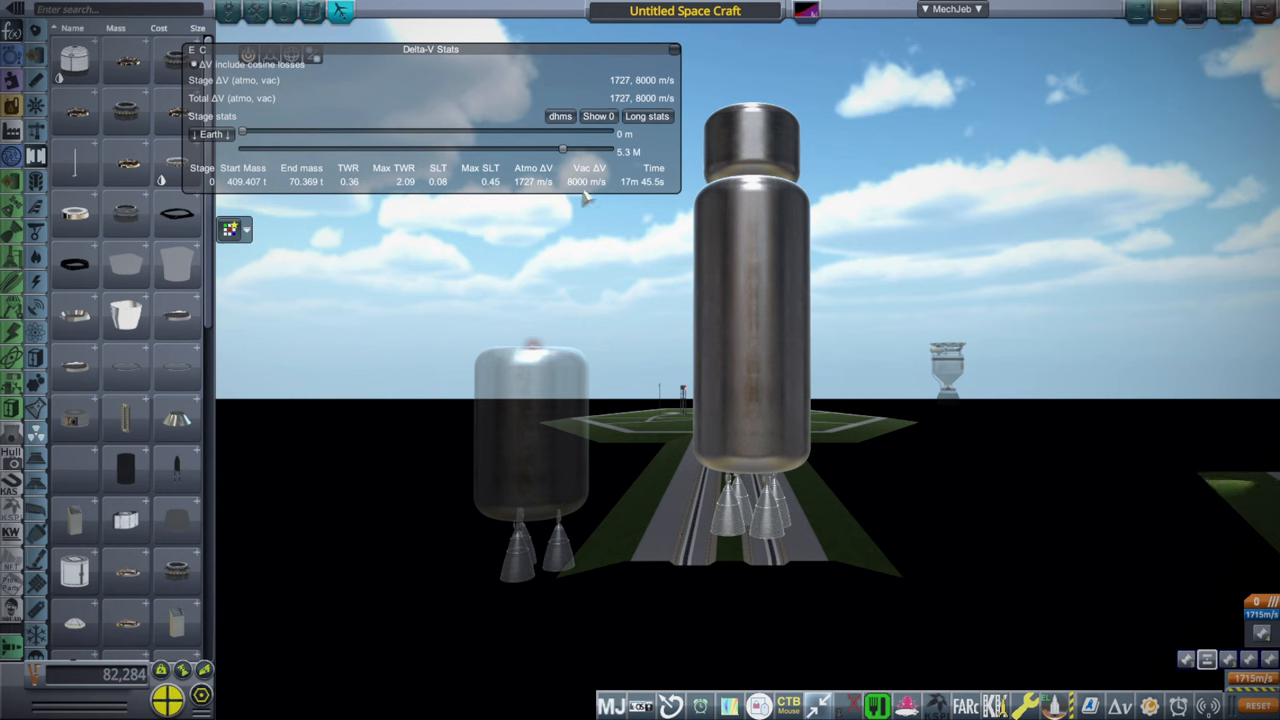
mouse_move(704, 324)
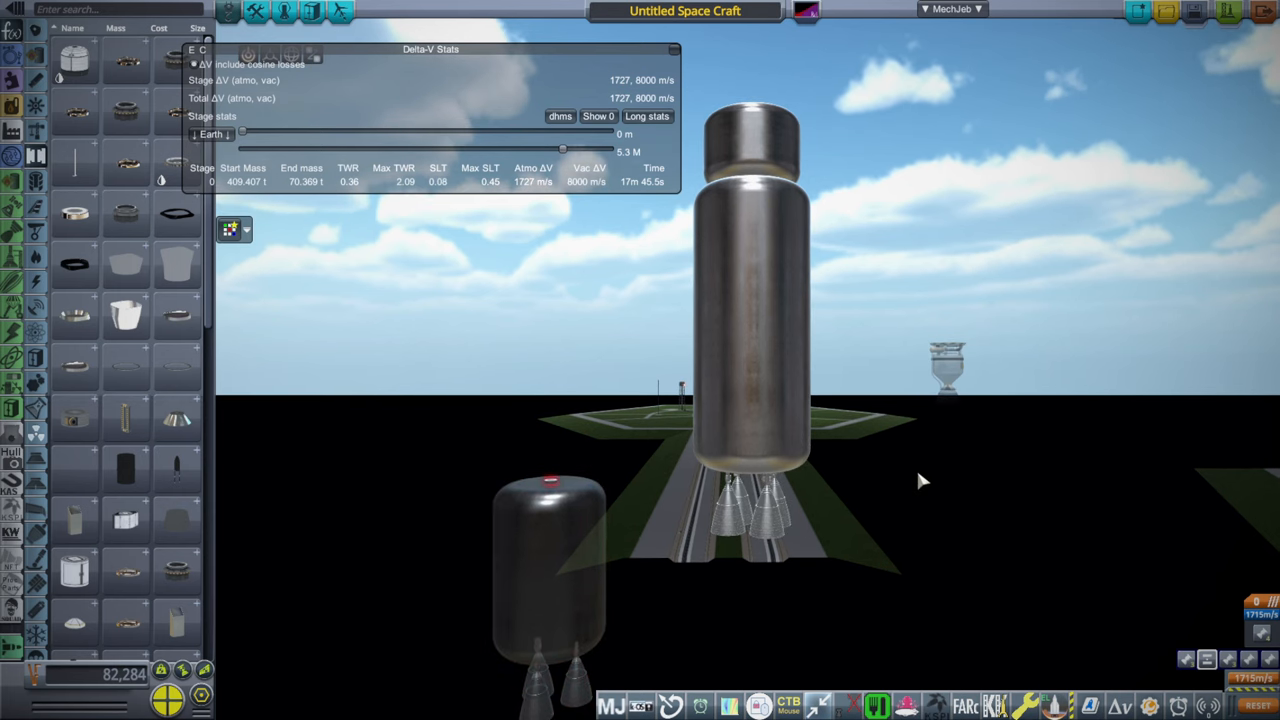
mouse_move(918, 468)
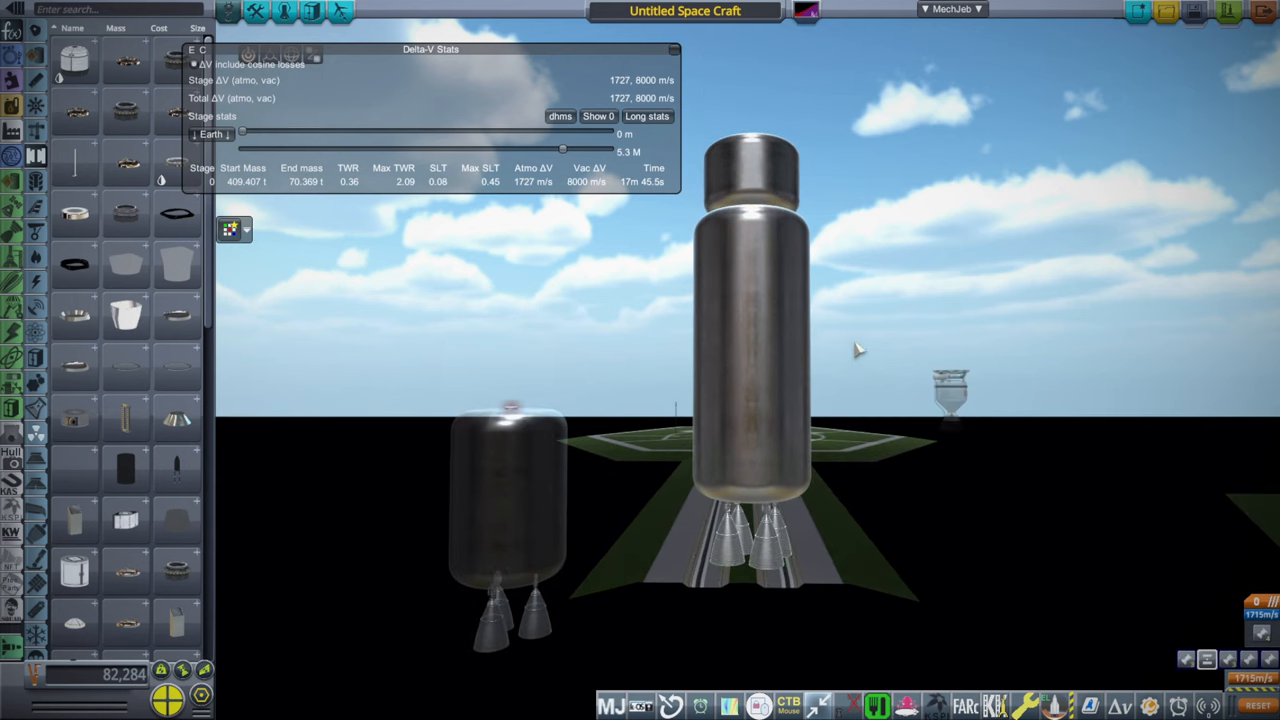
mouse_move(844, 360)
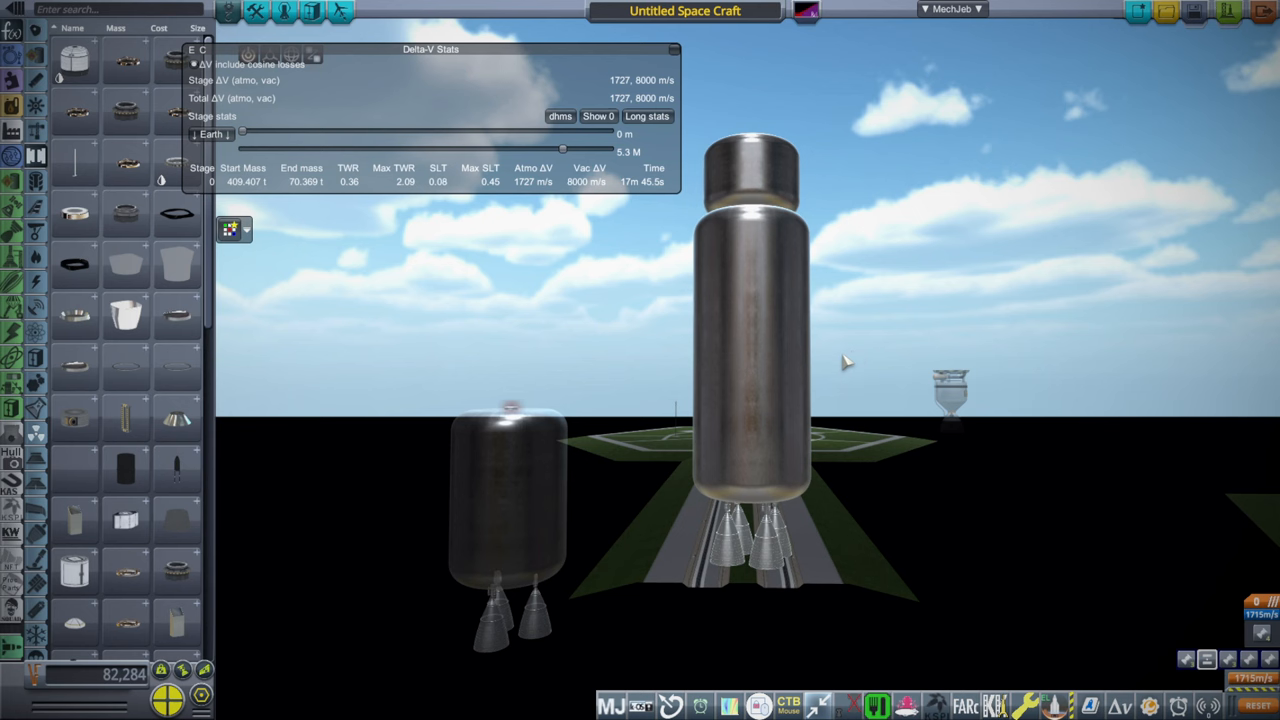